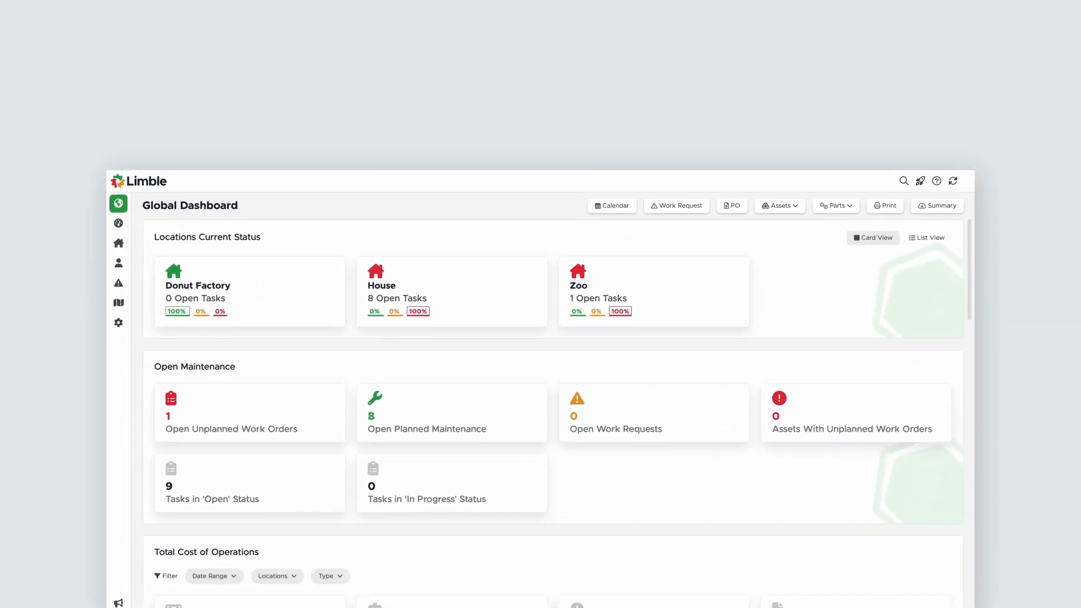
- Go to the Zoo location's Parts inventory from the Locations list
scroll(down, 3)
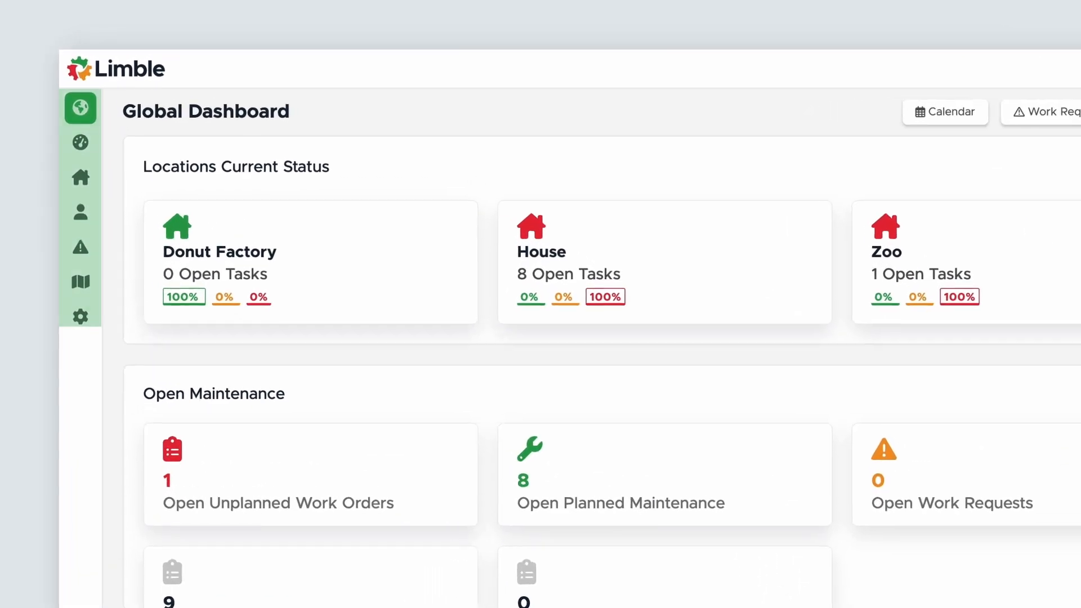
click(80, 176)
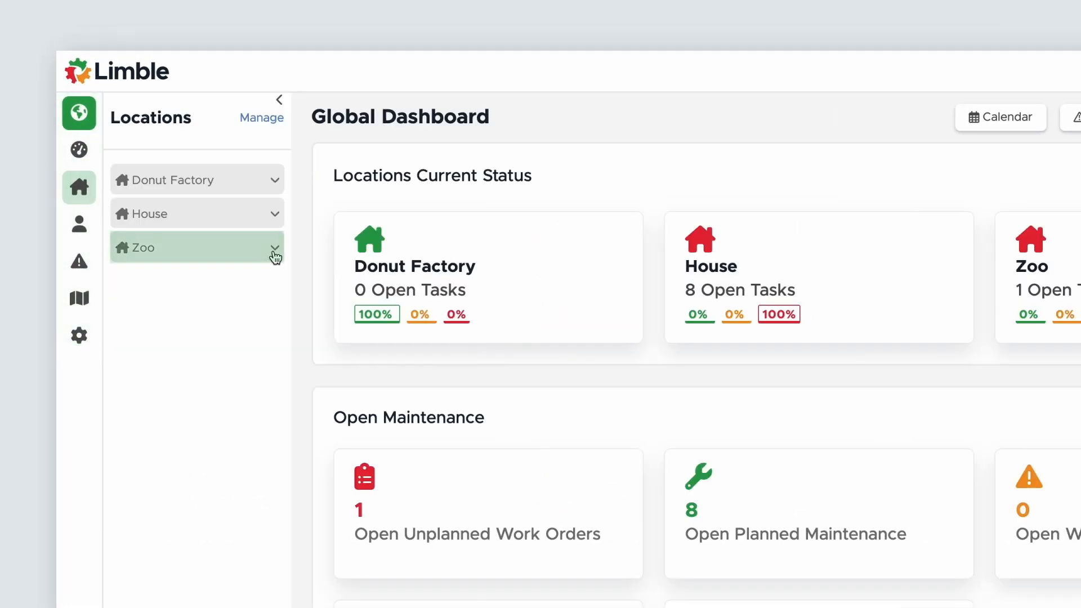
click(274, 248)
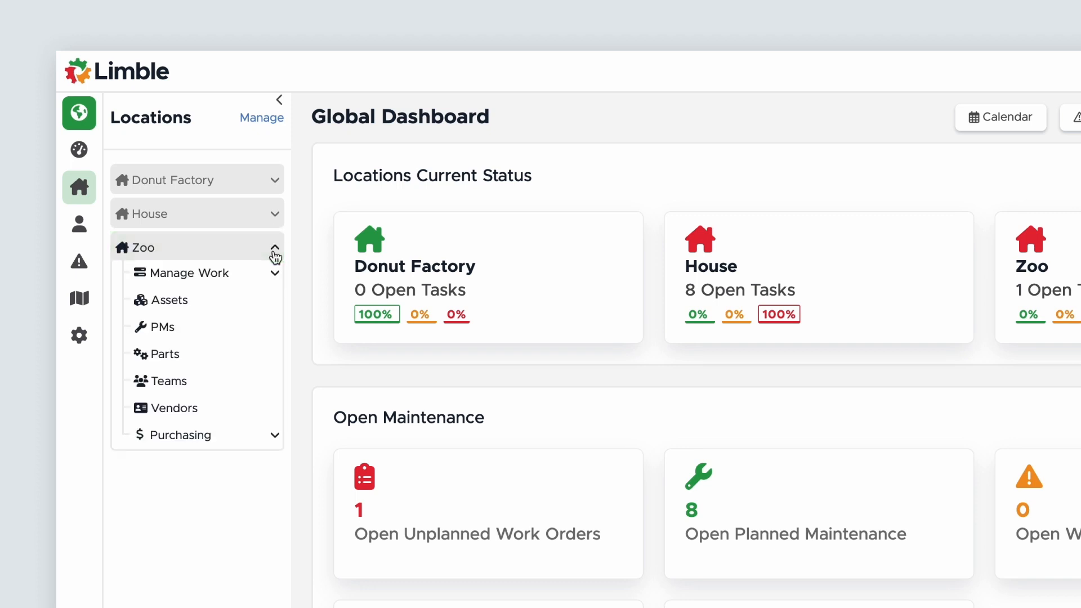
click(164, 354)
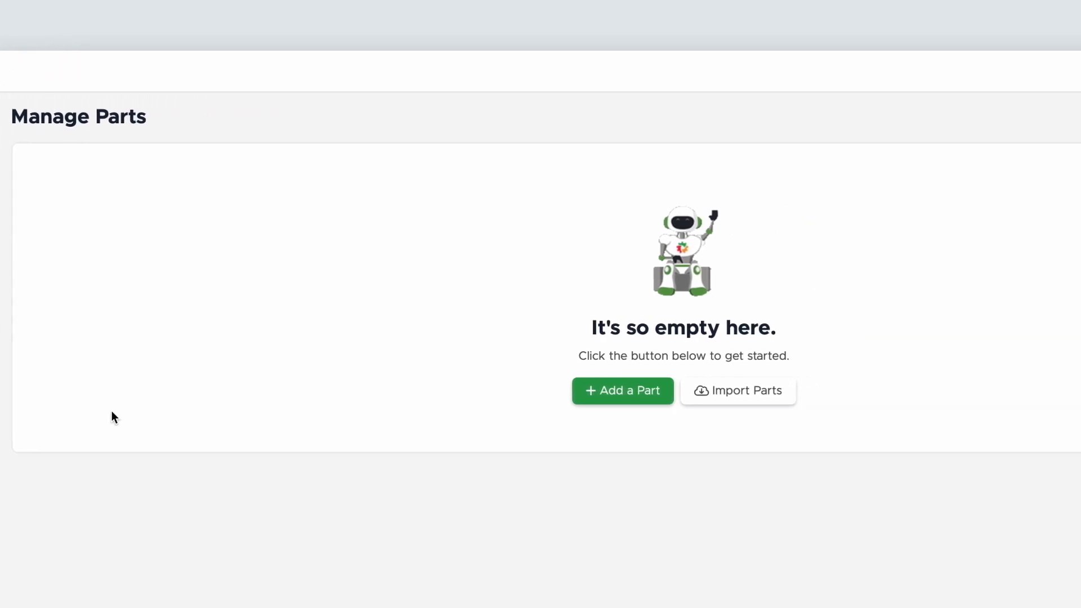
- Add a blank part named 'Air Filter Pleated 20x20x1'
click(622, 391)
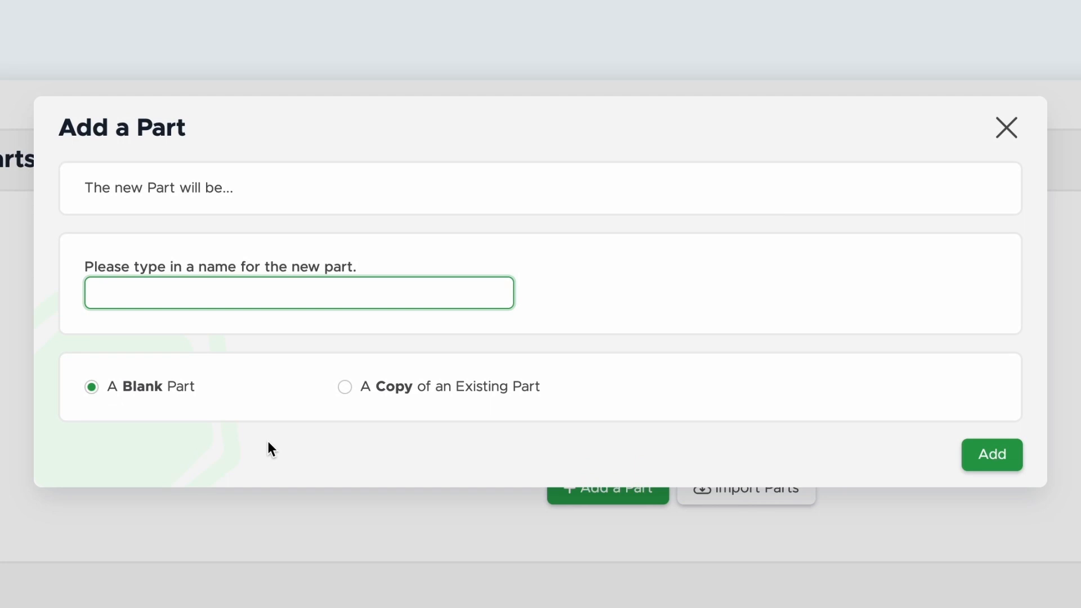
text(A)
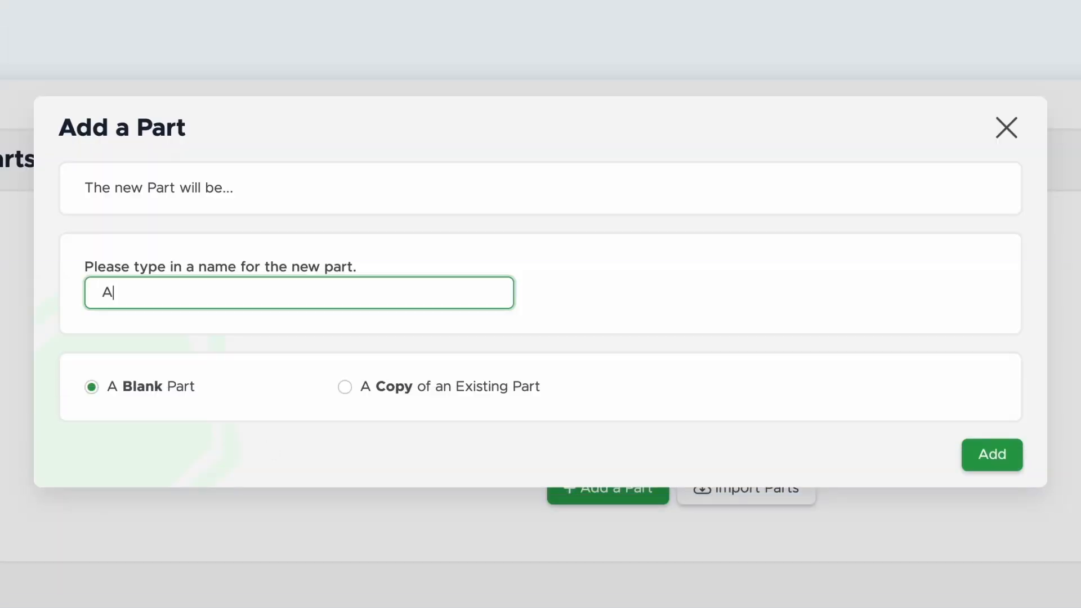
text(ir Filter)
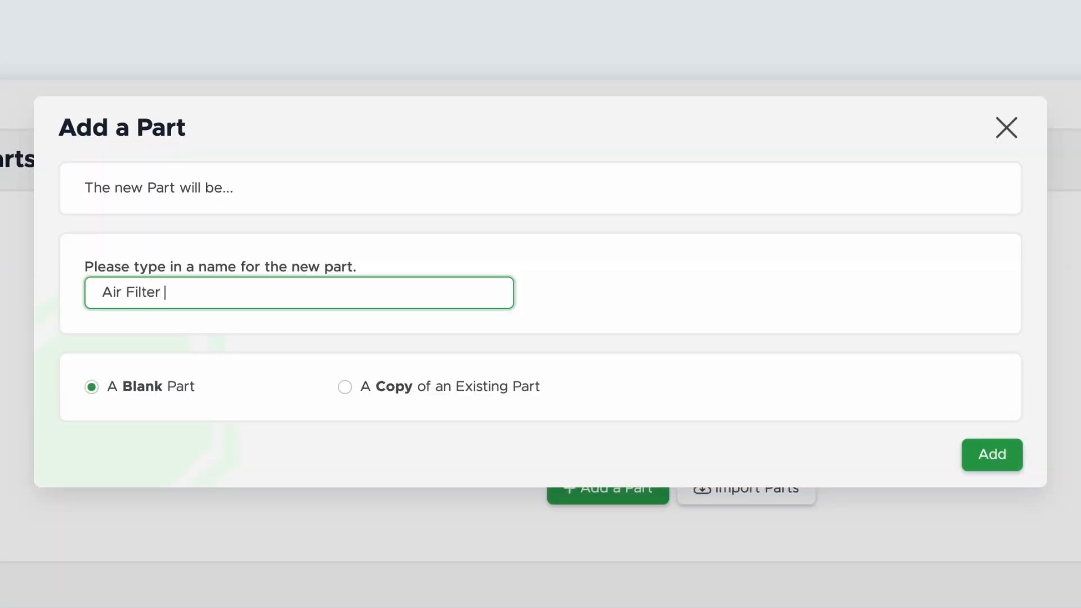
text(Pleated 20x20x1)
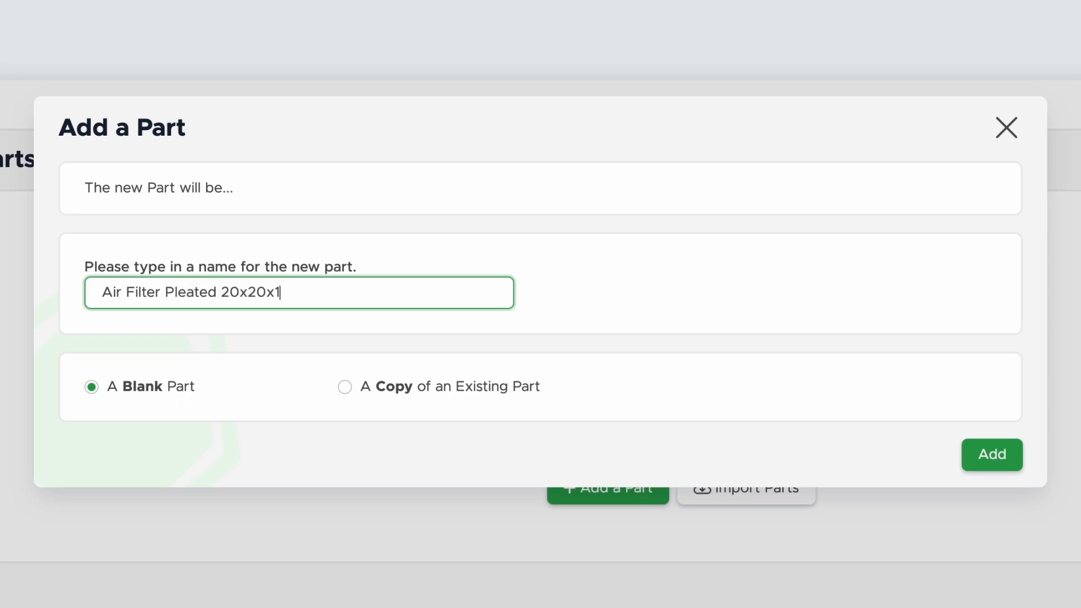
mouse_move(236, 443)
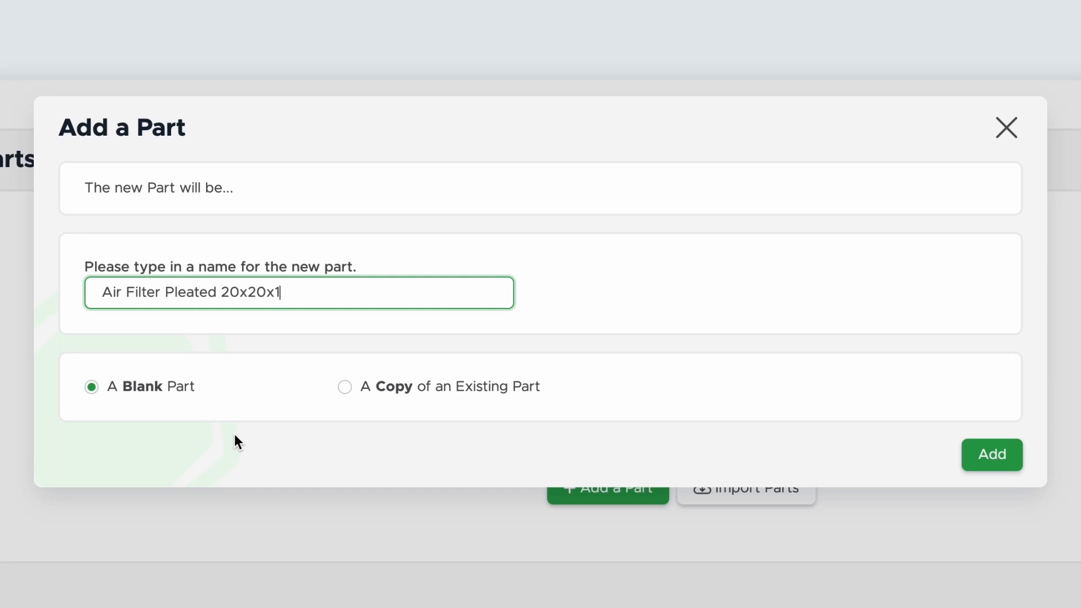
click(992, 455)
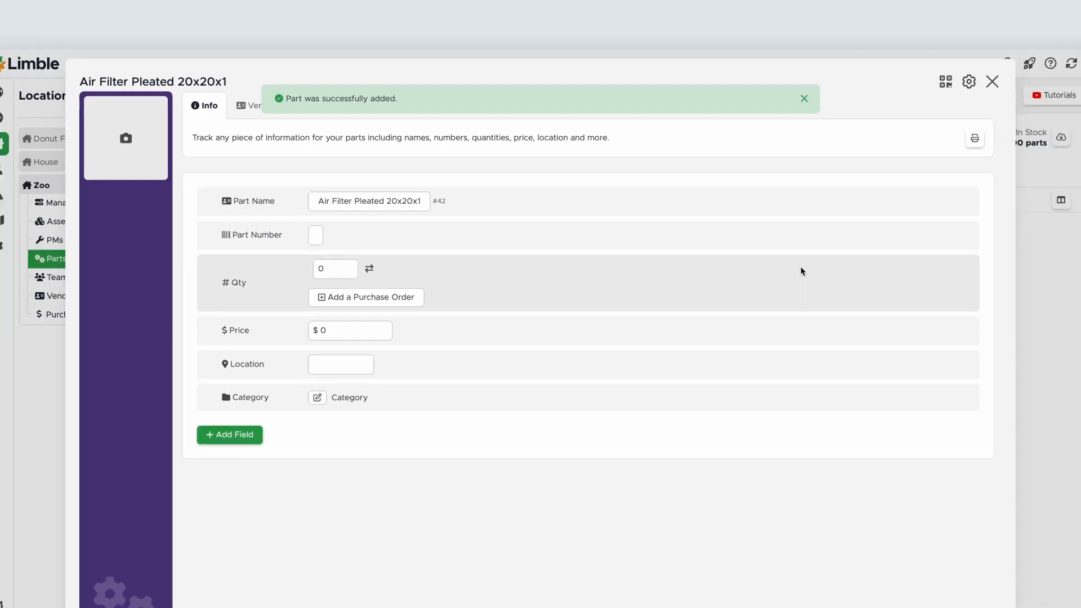
- Close the part card and fill the filter's row: 5W5511, $6.77, Aisle 12, Row 3, qty 12
click(992, 81)
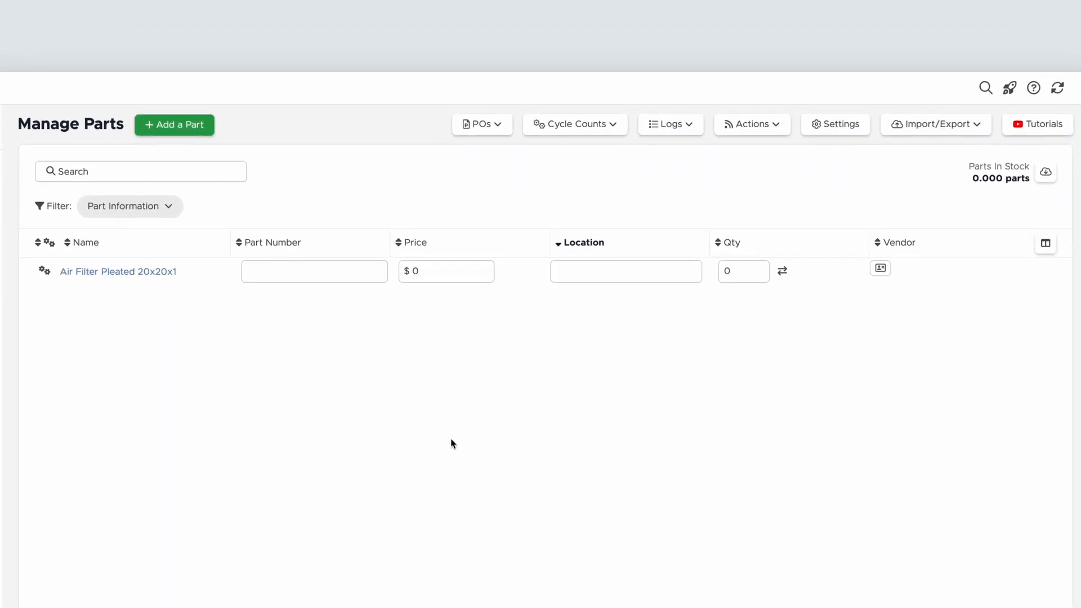
text(5)
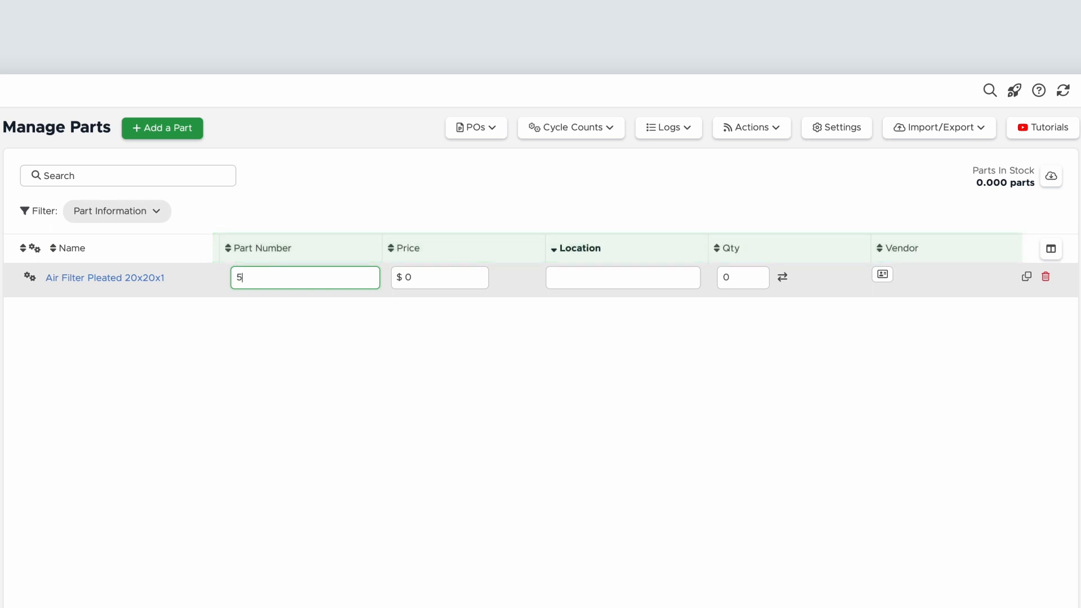
text(W5511)
click(439, 277)
text(6.77)
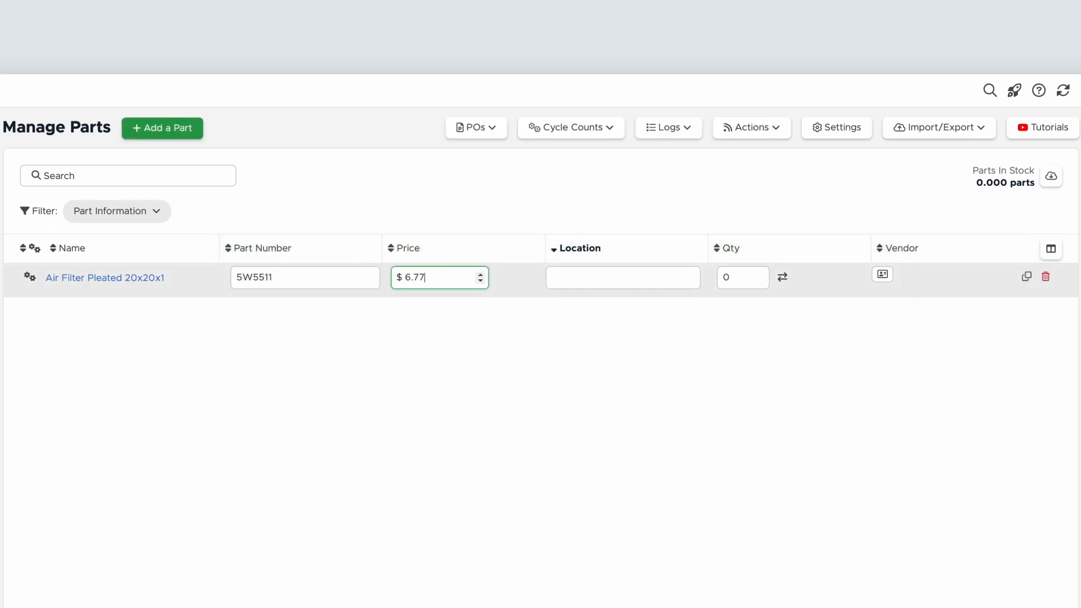
text(Aisle 12, Row 3)
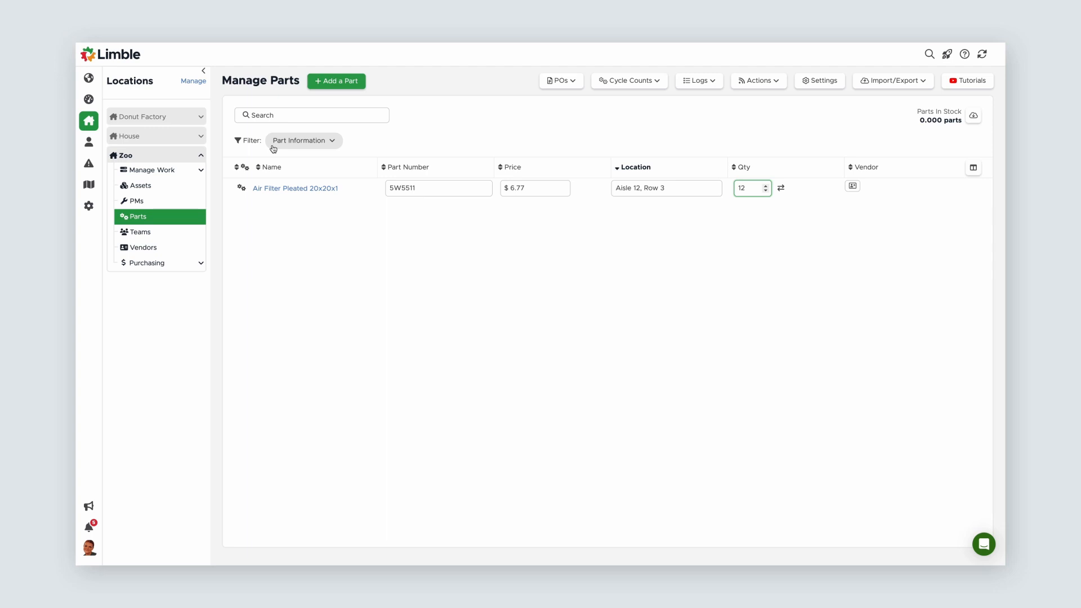
mouse_move(271, 154)
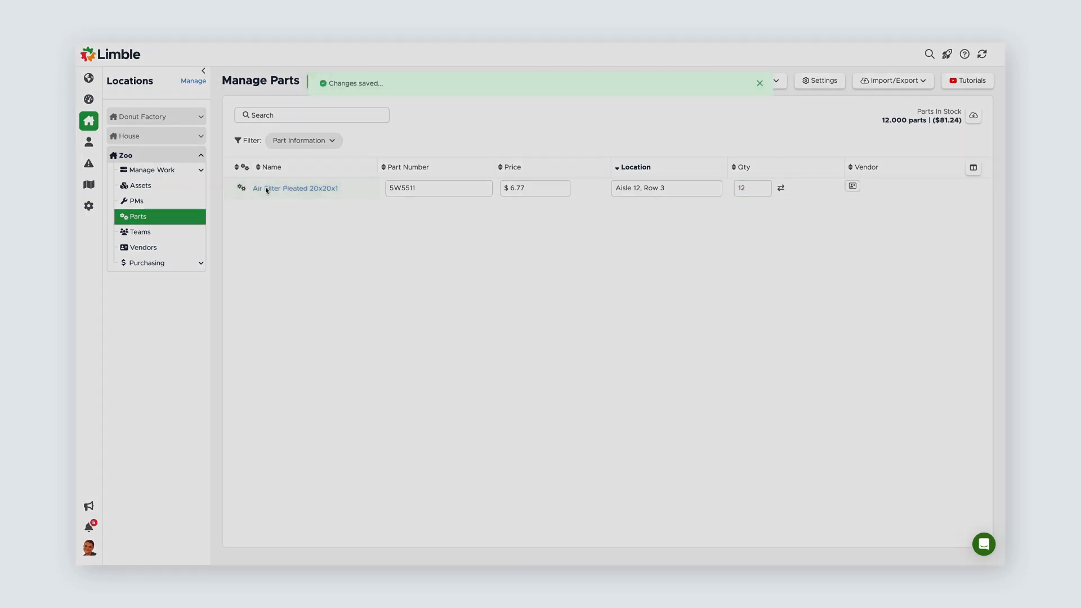
- Open the 20x20x1 part and add a text field 'Rating' with value MERV 7
click(295, 188)
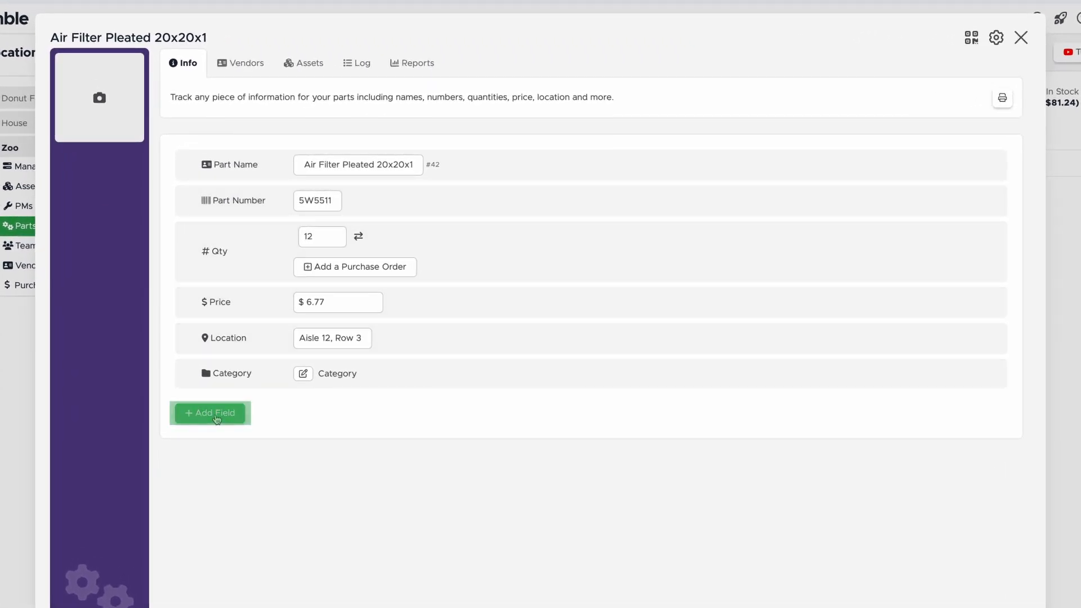
click(210, 413)
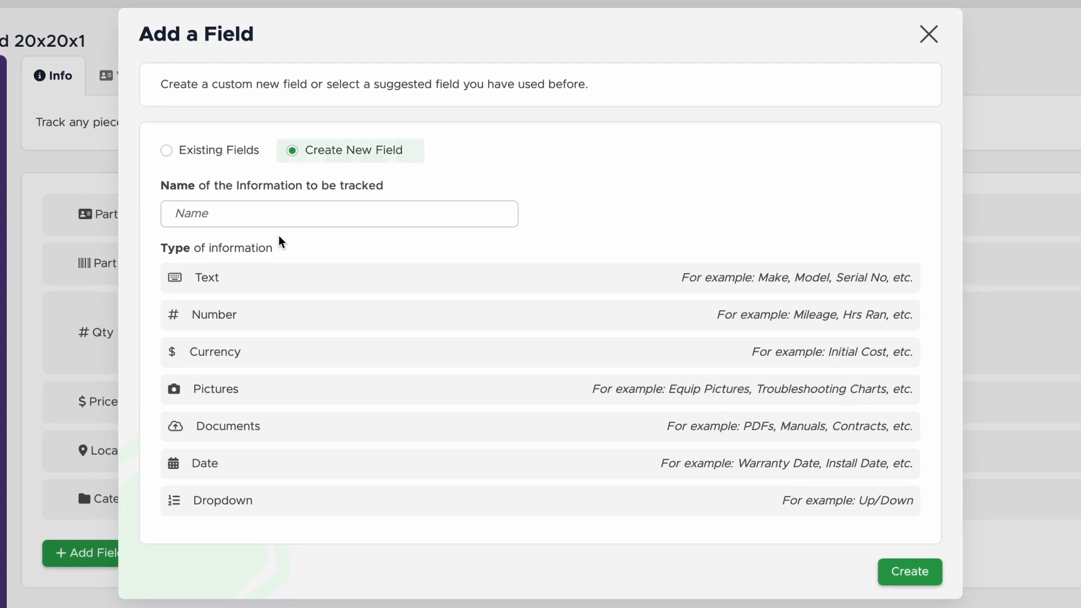
text(R)
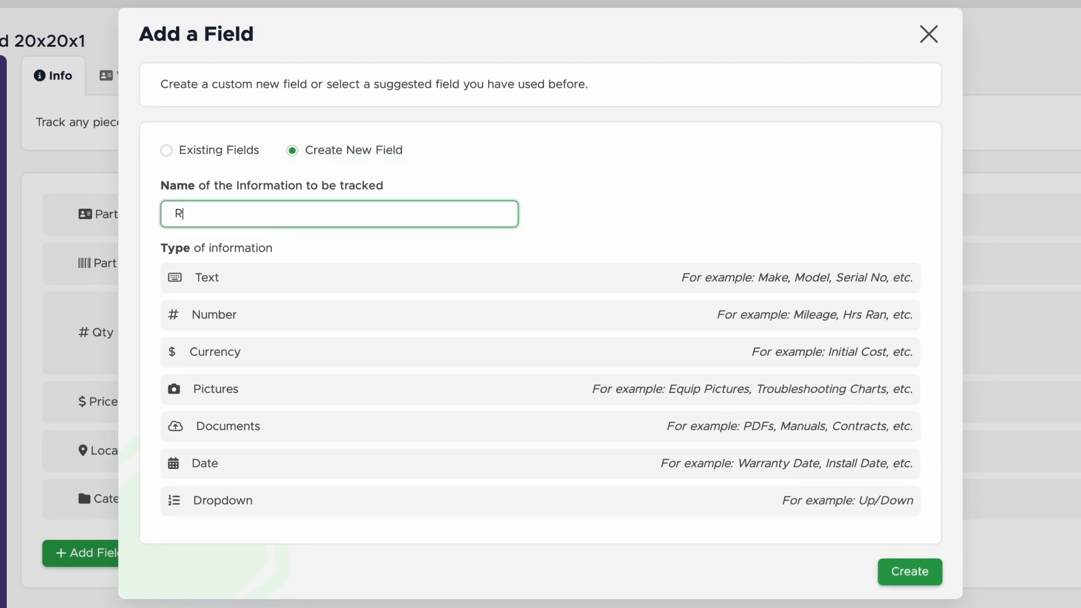
text(ating)
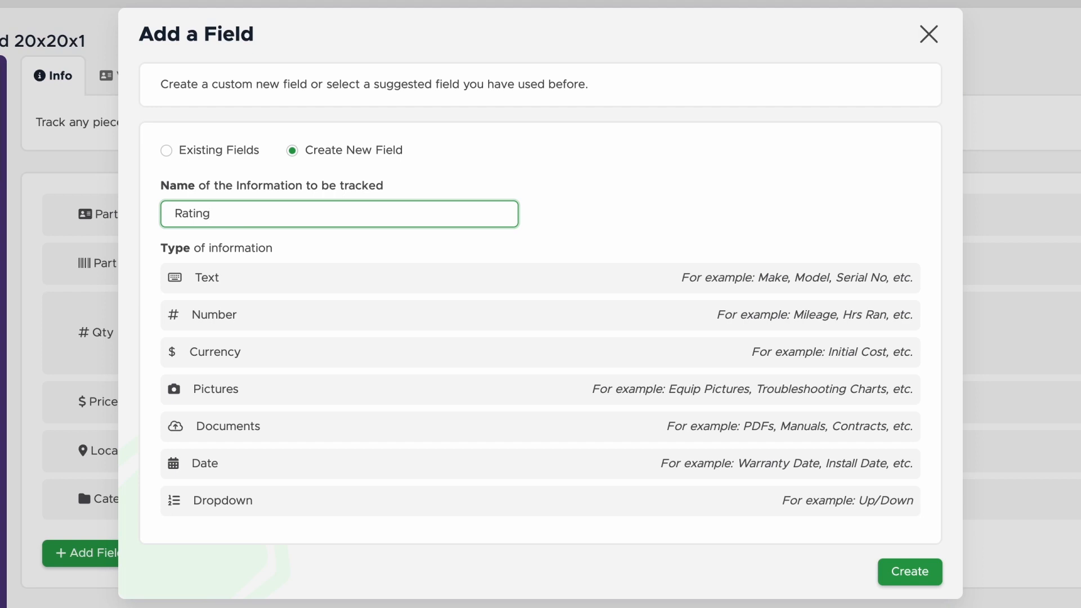
mouse_move(264, 275)
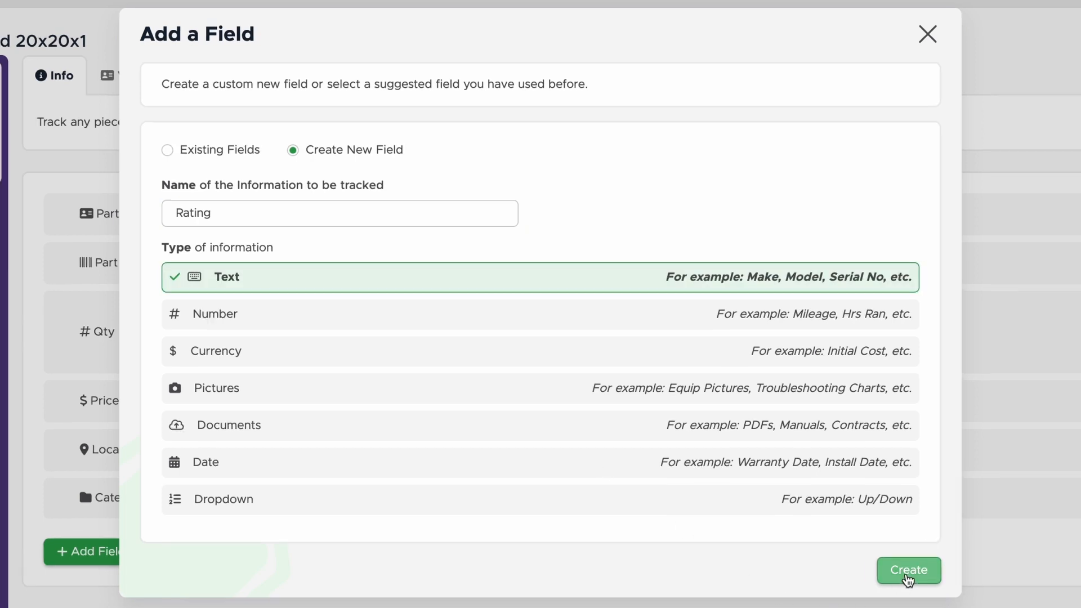
click(908, 571)
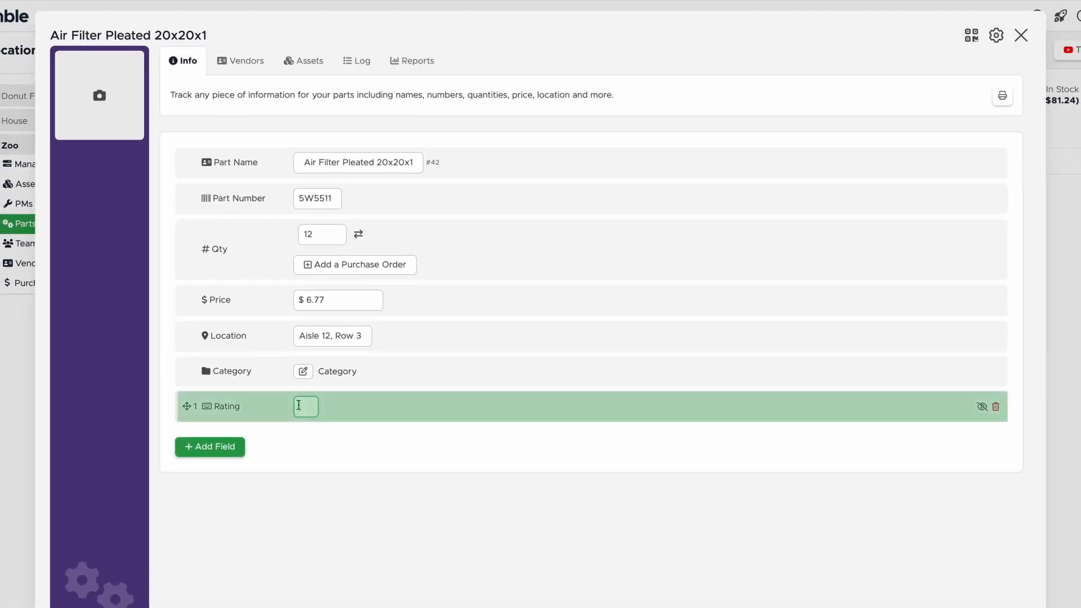
text(MERV 7)
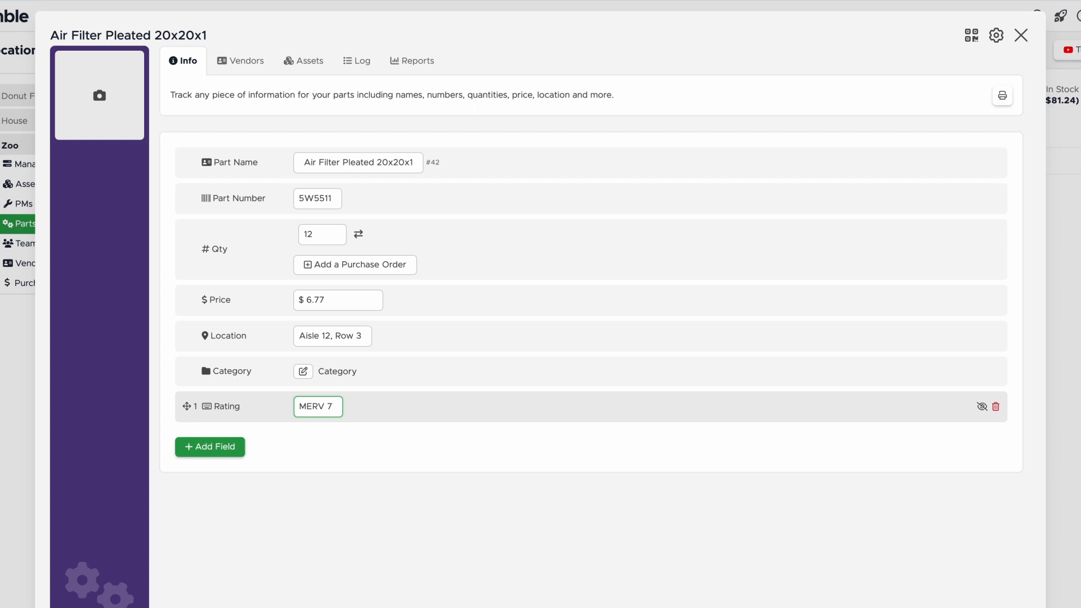
mouse_move(284, 398)
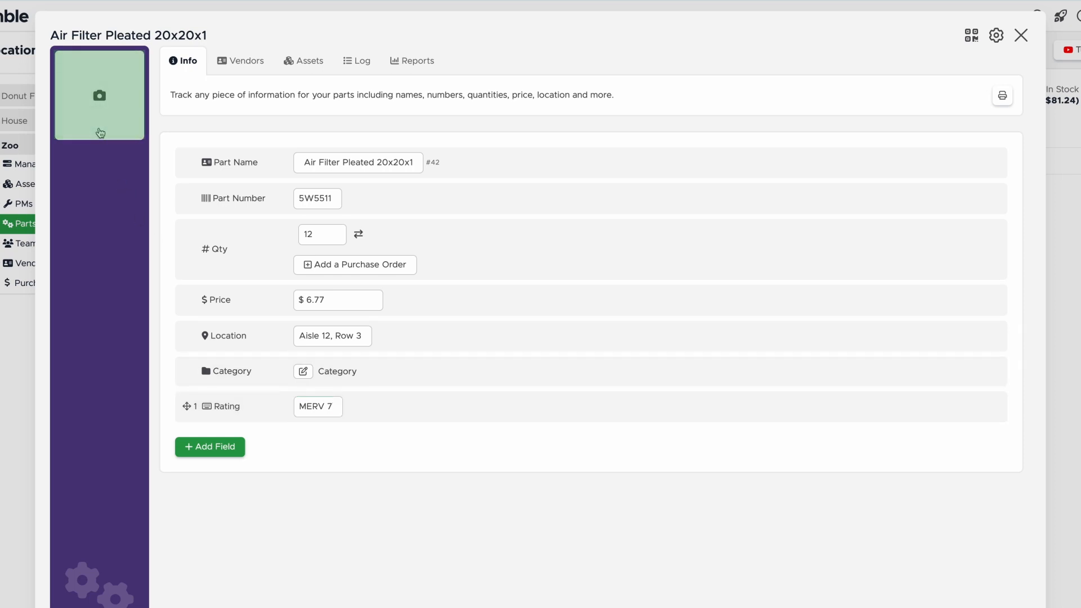
- Add a product photo to the 20x20x1 part, then close its card
click(99, 95)
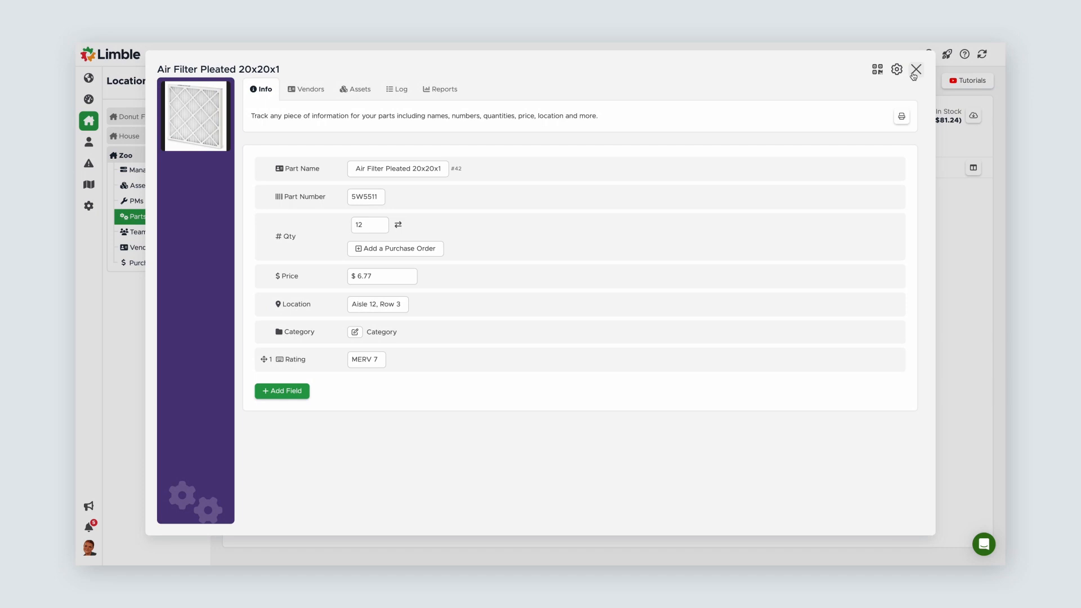
click(916, 69)
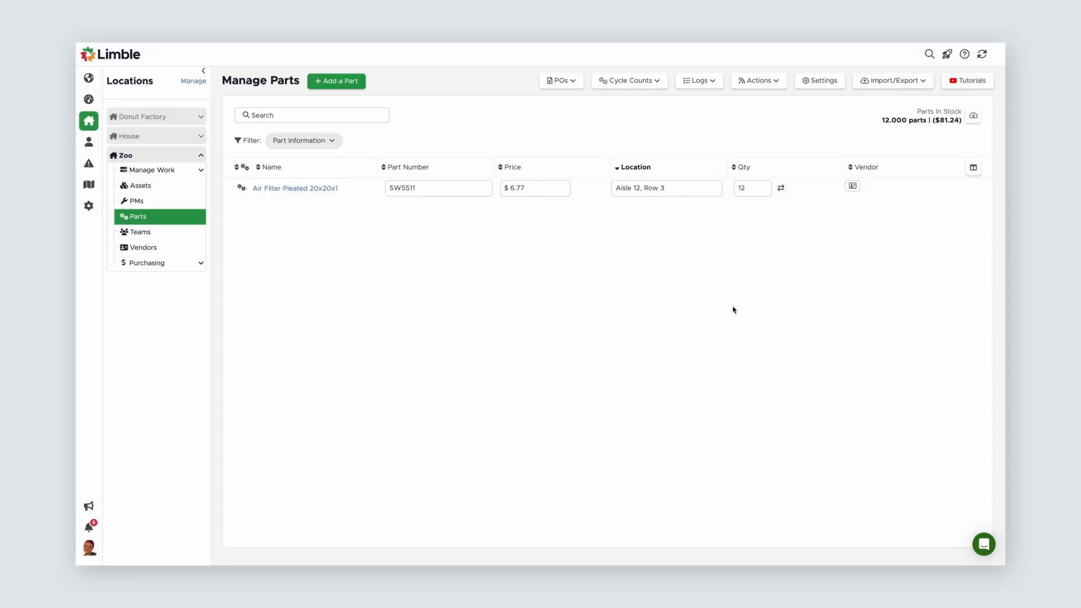
- Copy the 20x20x1 part as 'Air Filter Pleated 20x20x2' and change its part number to 5W5512
click(336, 80)
text(air fl)
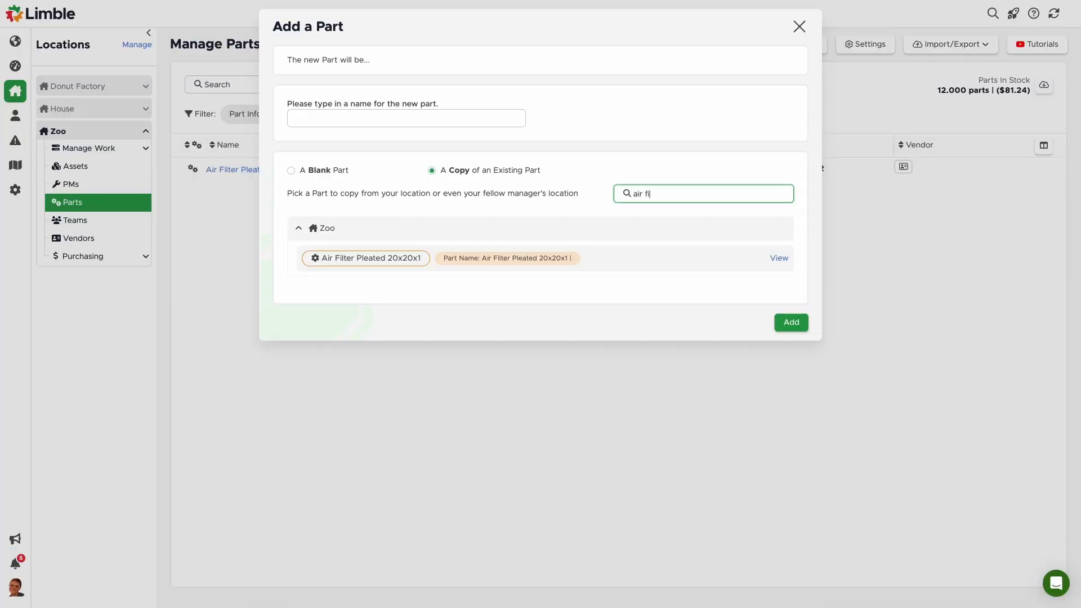
click(365, 258)
text(Air Filter Pleated 20x20x2)
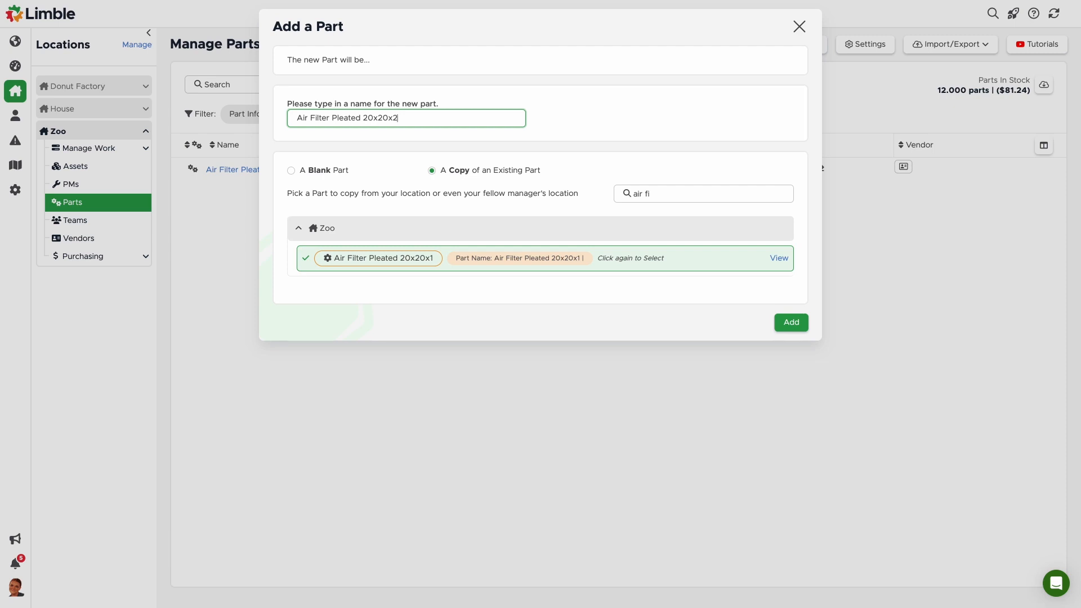
click(791, 322)
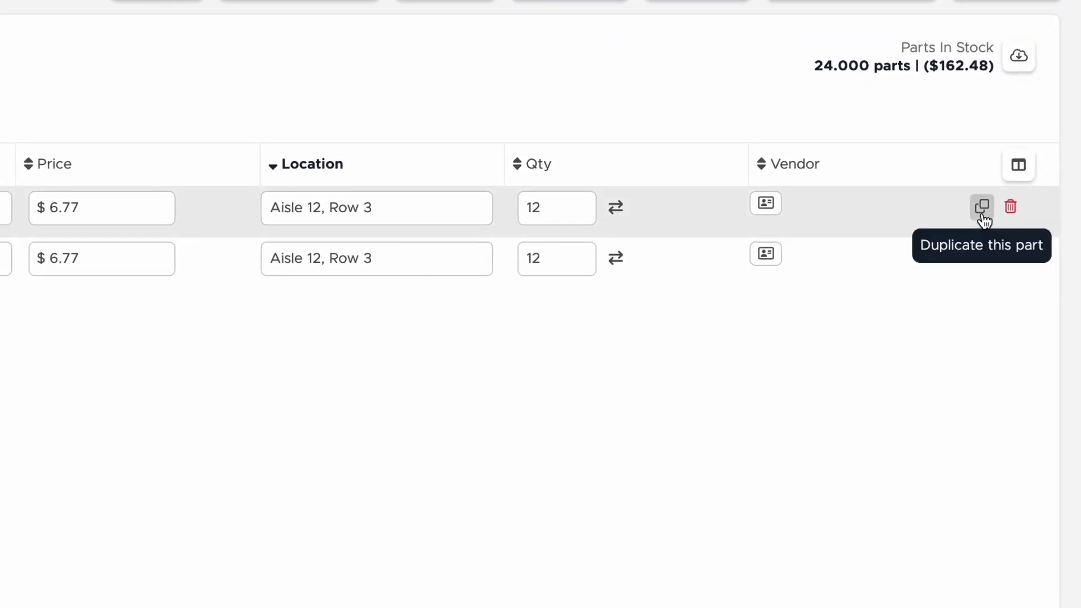
click(981, 206)
text(5W5512)
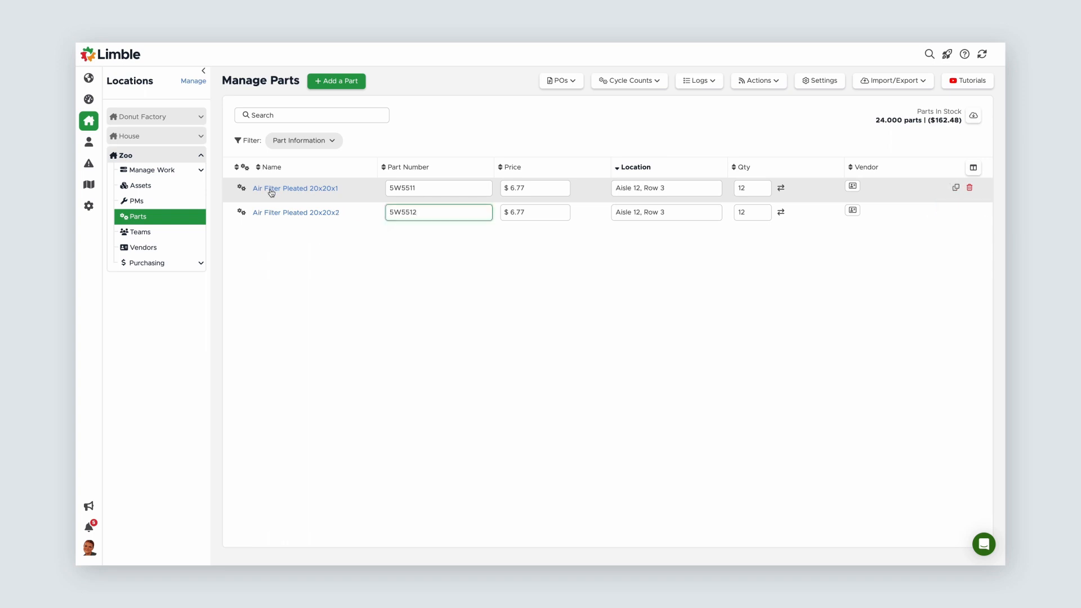
- In the 20x20x1 part's settings, set thresholds: minimum 12, maximum 30, stale 365
click(296, 188)
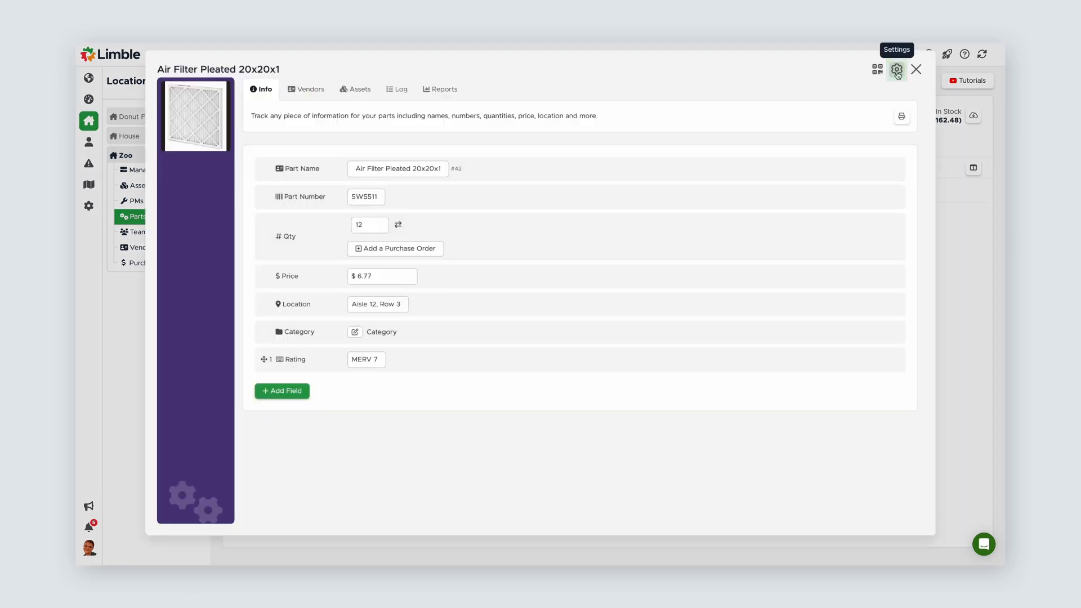
click(896, 70)
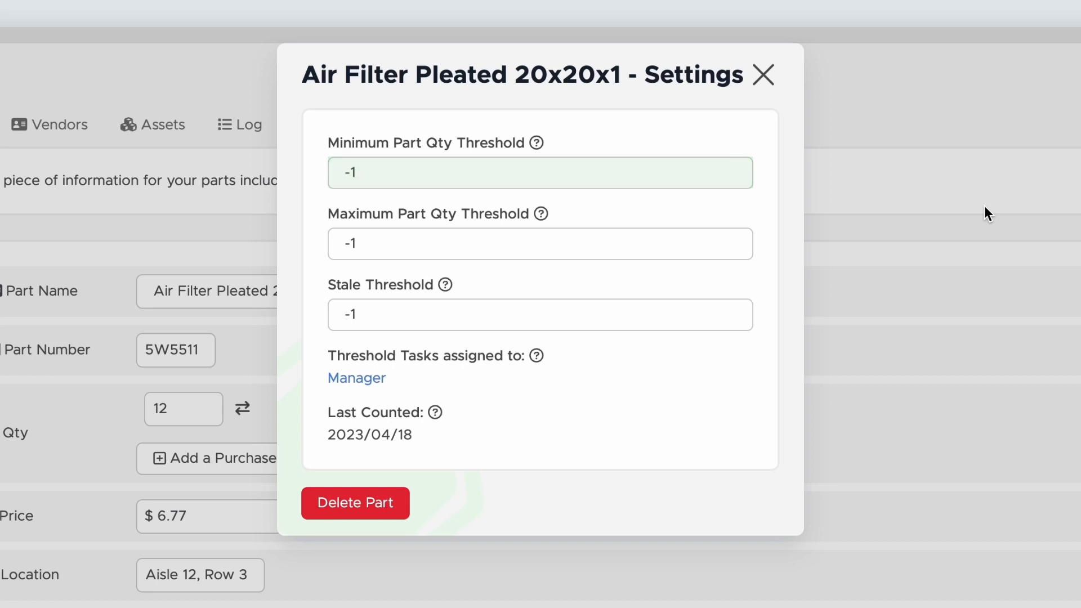
click(539, 314)
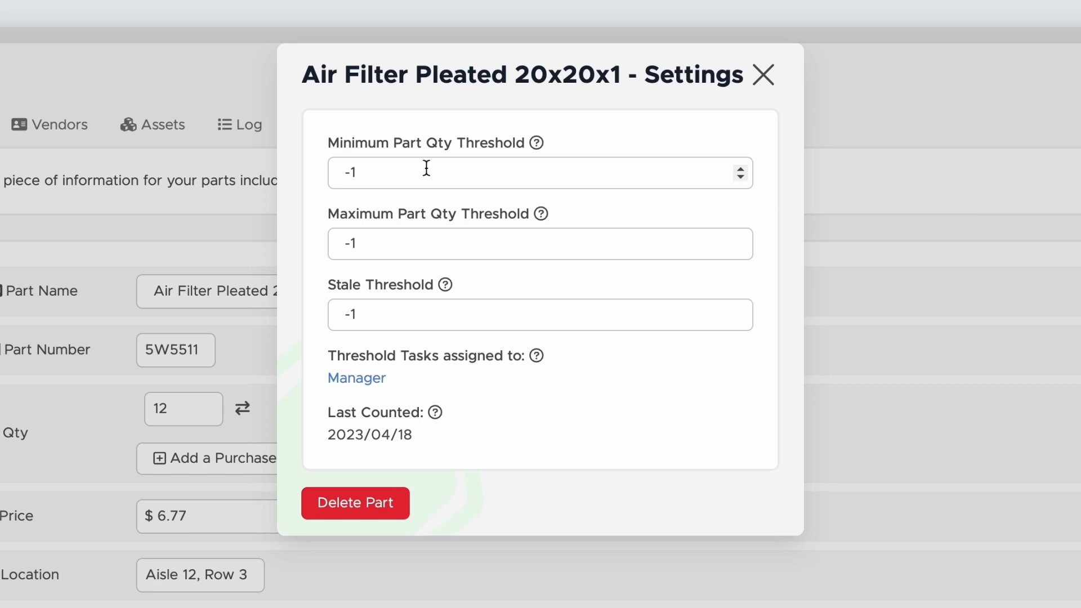
text(1)
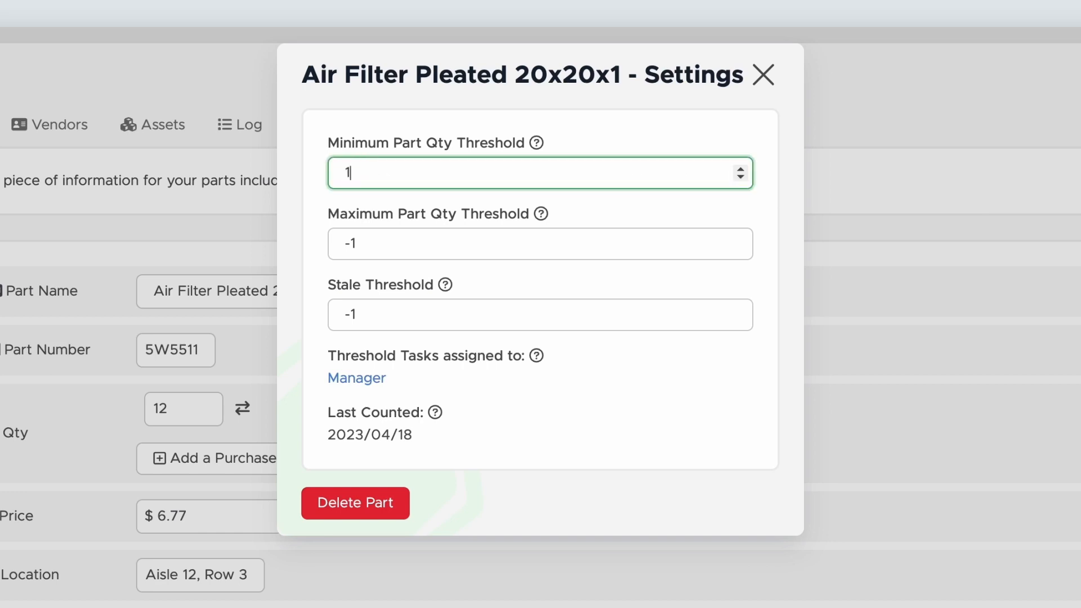
text(2)
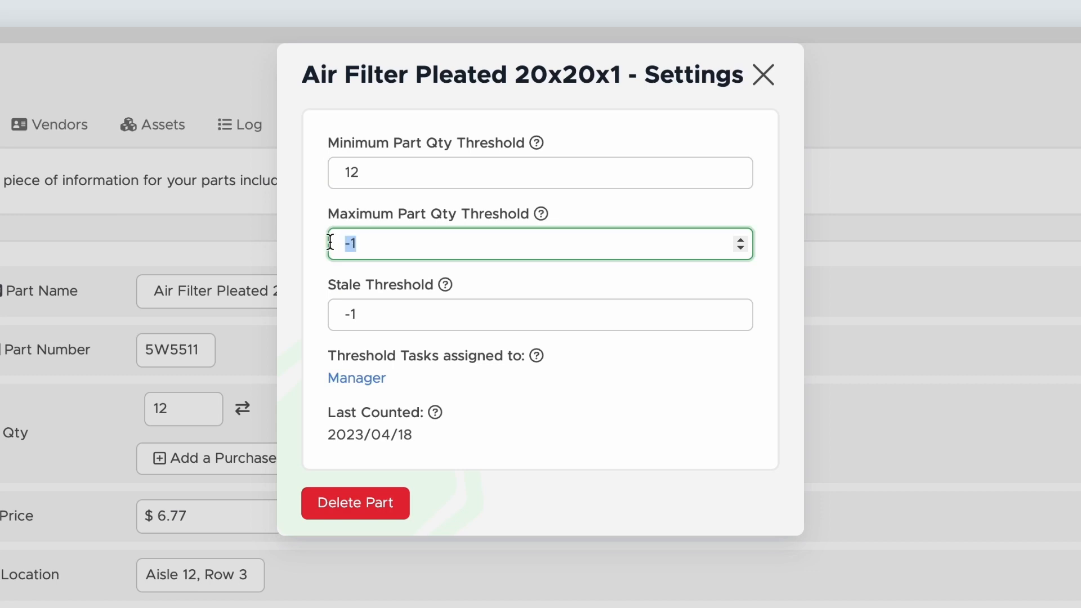
text(30)
click(540, 314)
text(365)
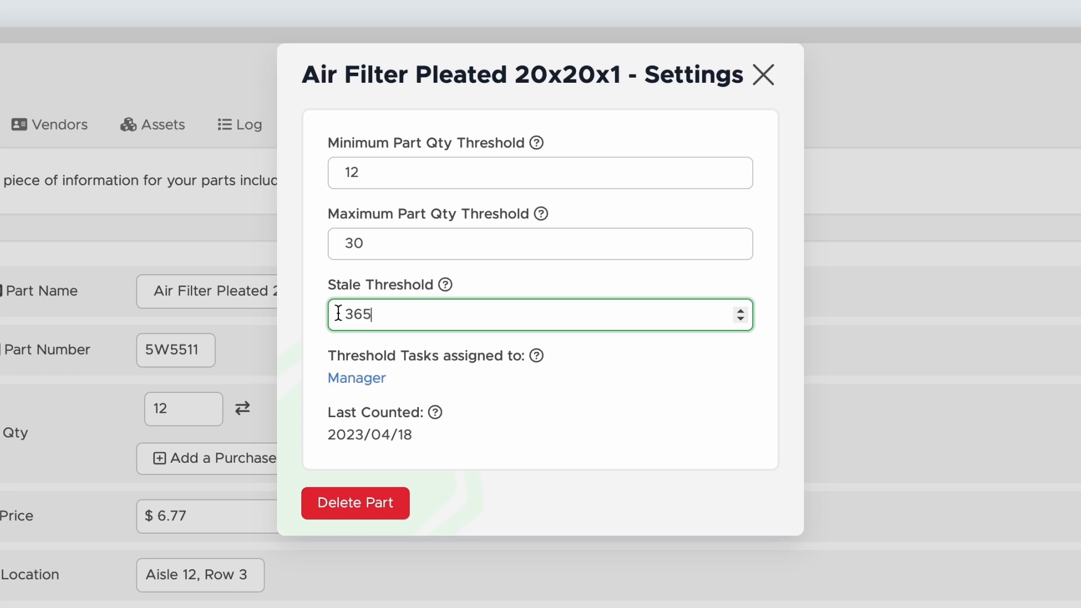
click(357, 378)
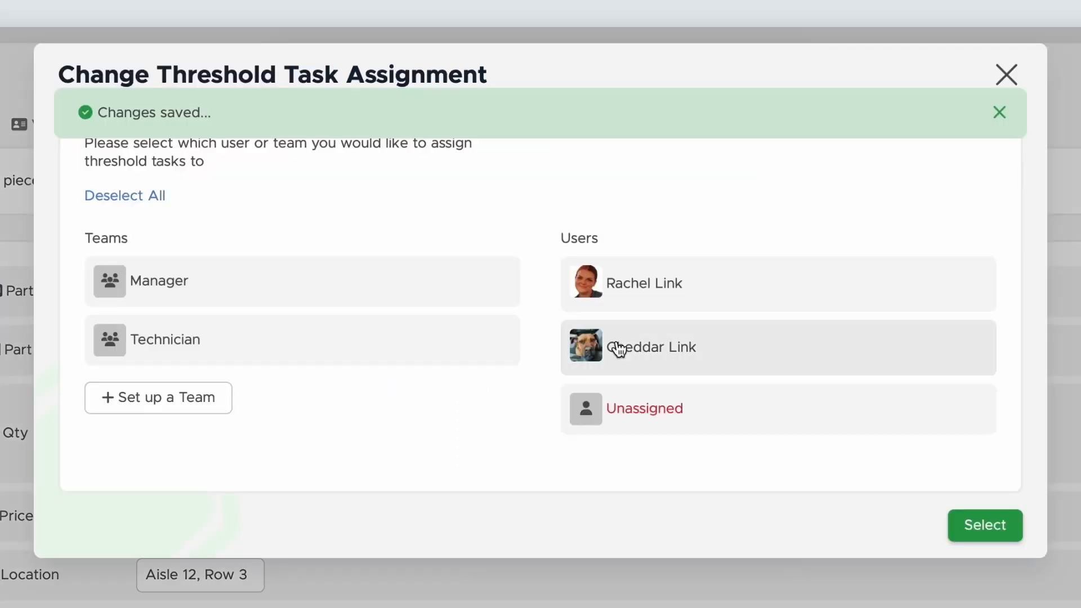
- Assign the part's threshold tasks to the selected user
click(985, 524)
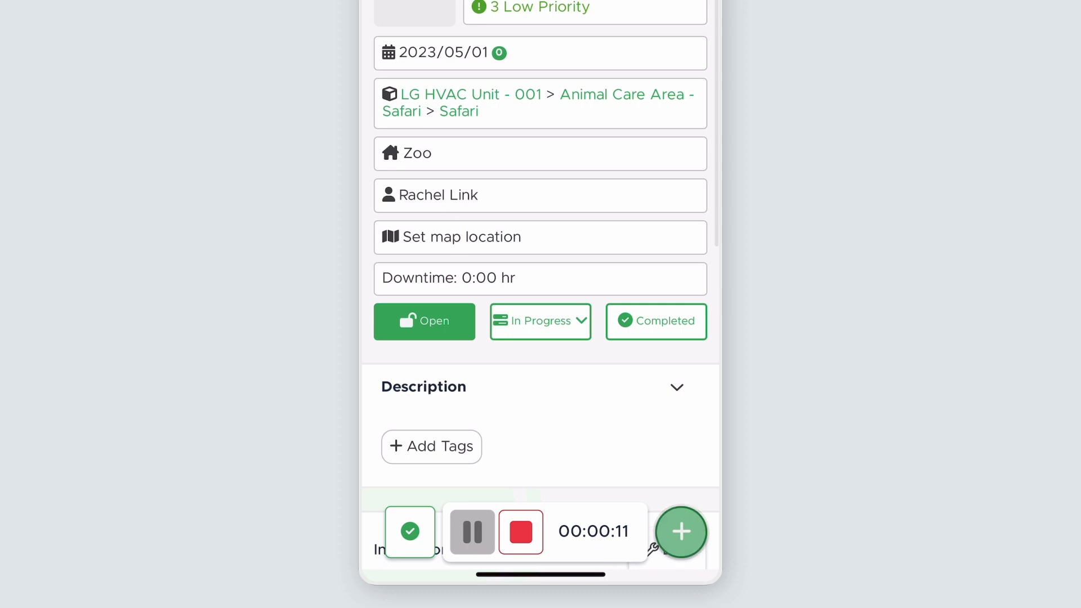
- Search 'Pleated' and add Air Filter Pleated 20x20x2 to the LG HVAC Unit - 001 task
click(680, 533)
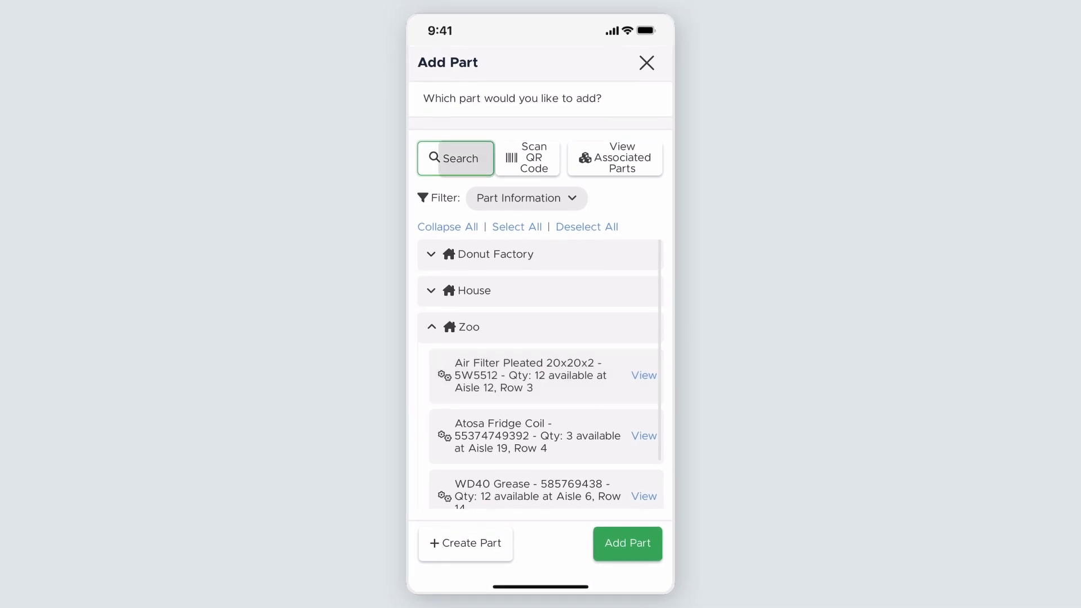
text(Pleated)
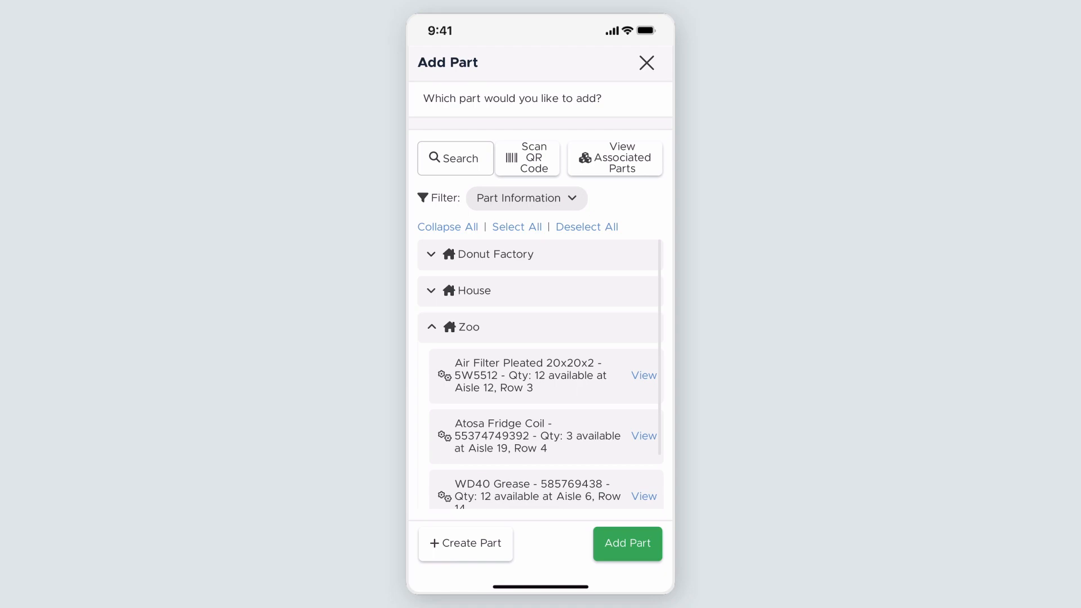
click(527, 157)
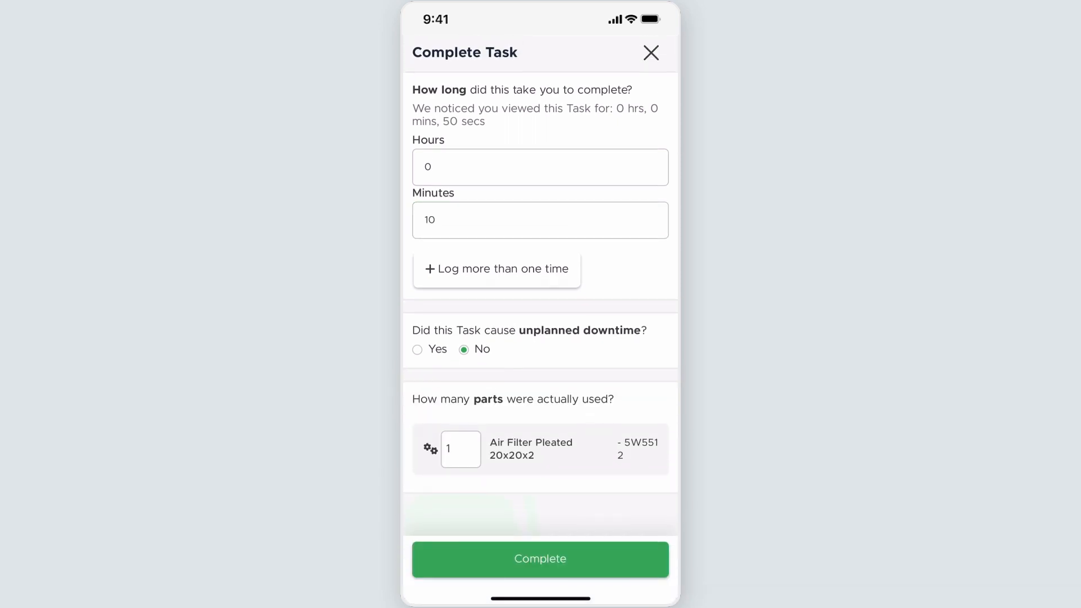
- Submit the LG HVAC task as complete with the filter recorded as used
click(539, 559)
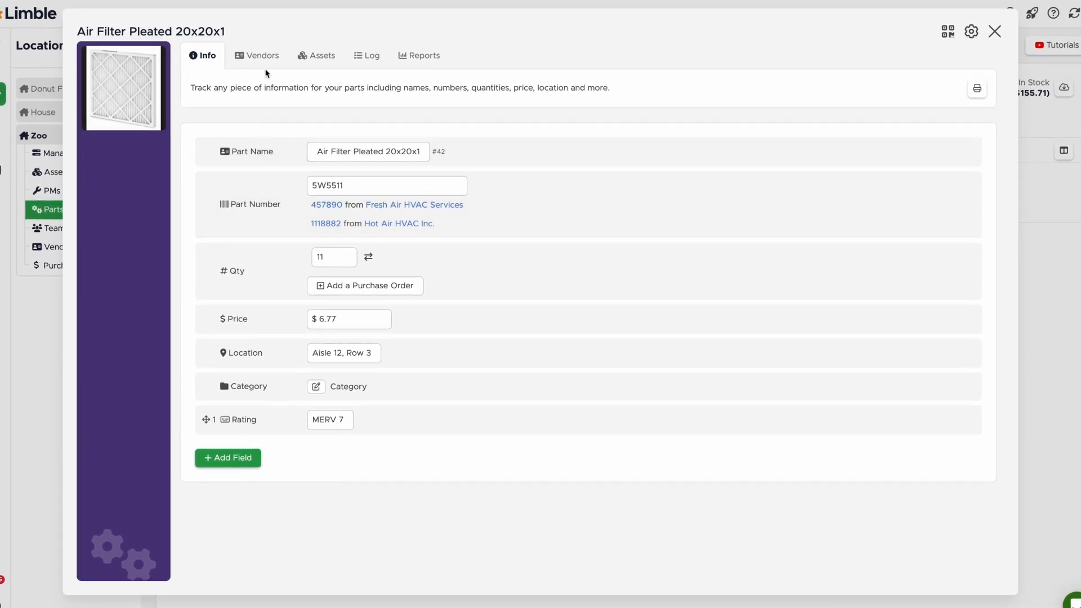
mouse_move(268, 59)
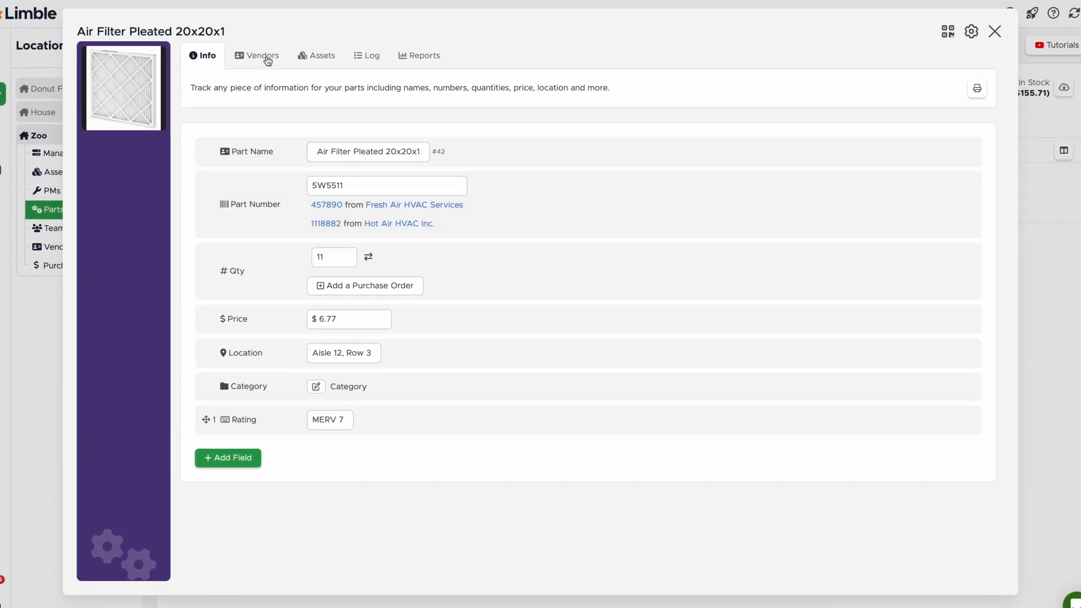
- Review the 20x20x1 filter's vendors and its associated asset, LG HVAC Unit - 001
click(261, 55)
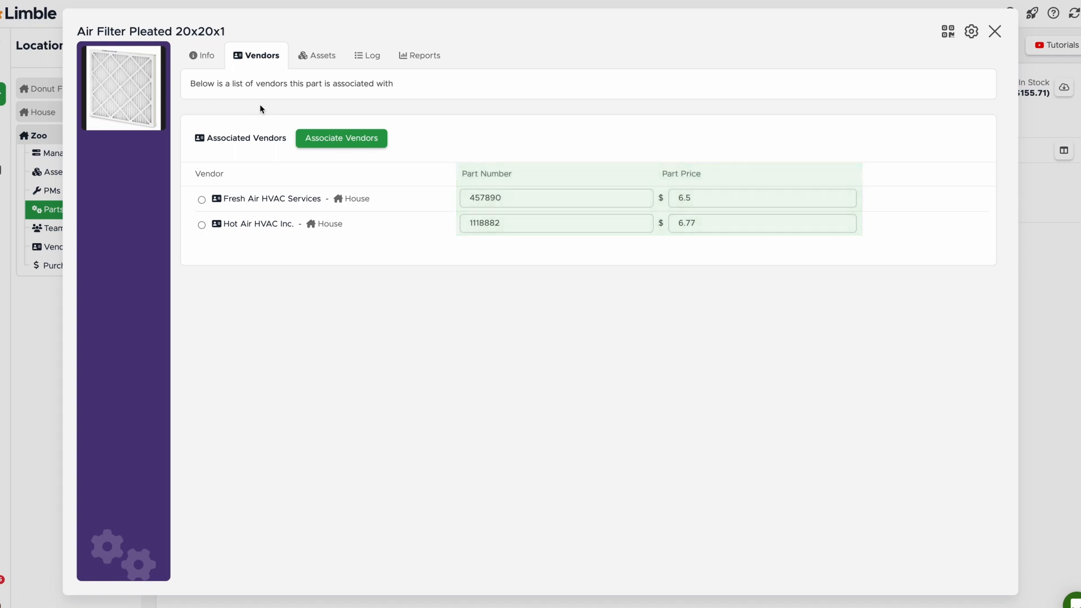
click(316, 55)
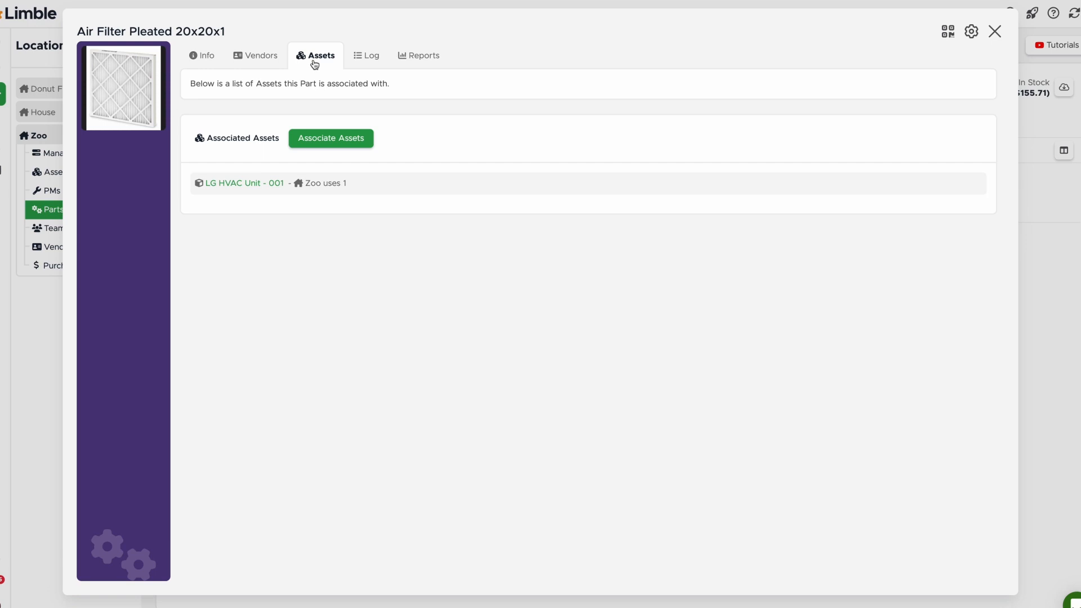
mouse_move(259, 142)
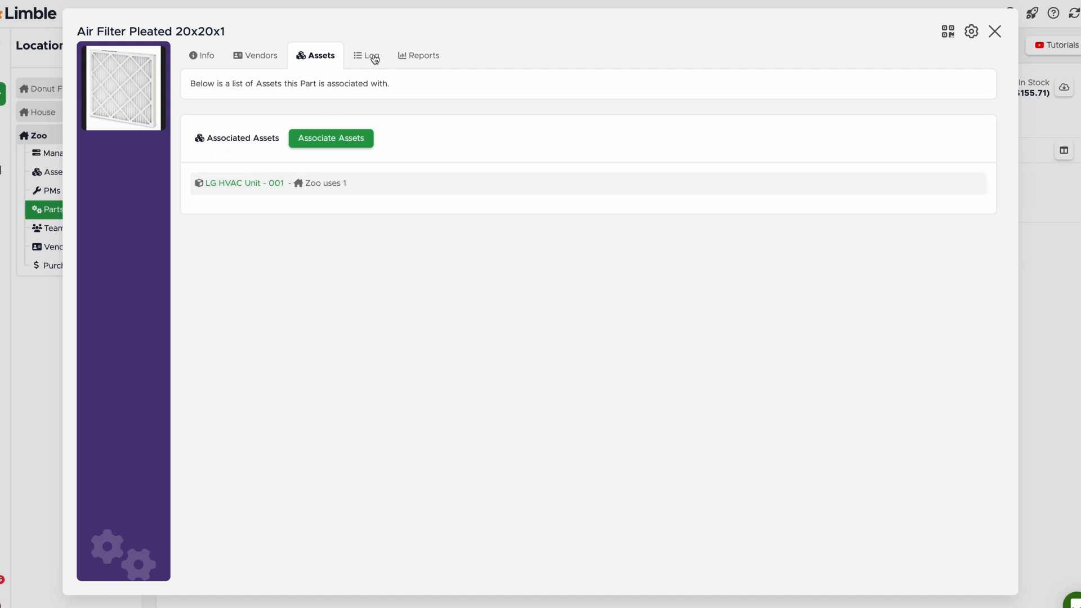
- Check the 20x20x1 filter's activity log and its usage reports covering All Time
click(368, 55)
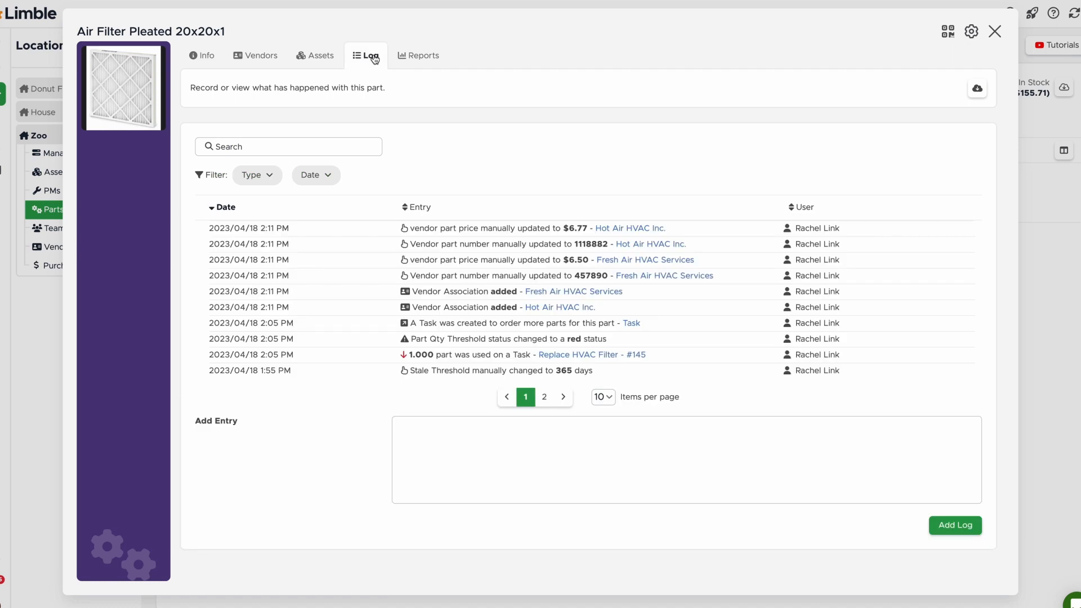
mouse_move(423, 64)
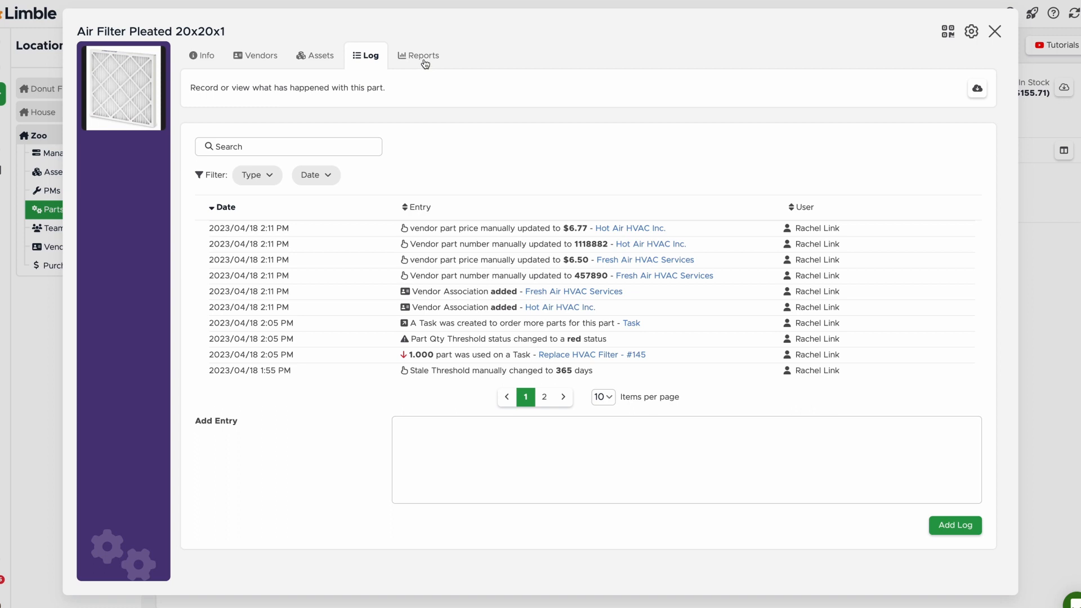
click(423, 56)
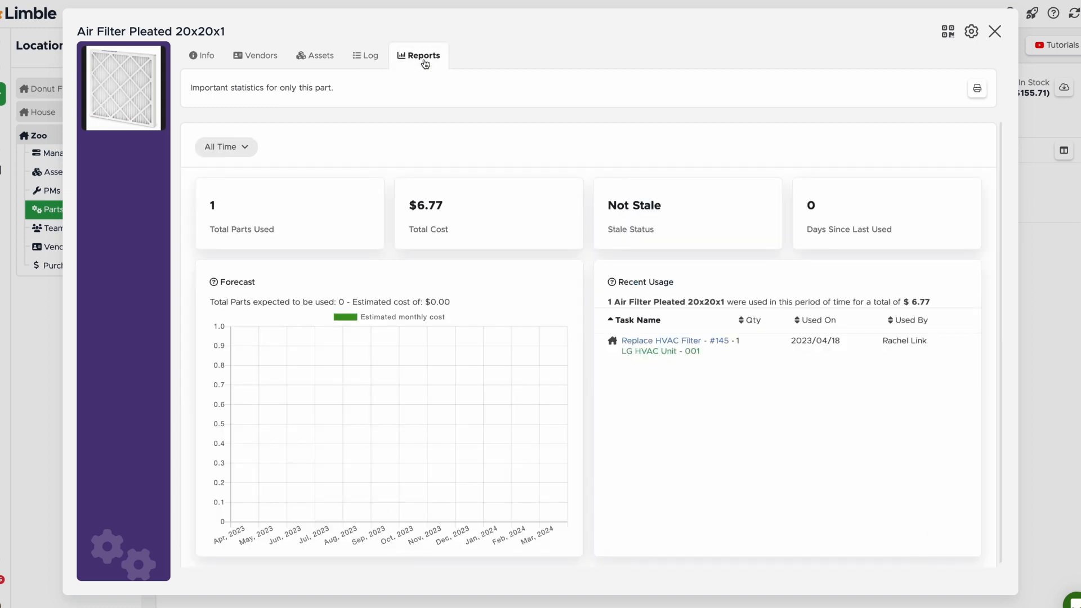
mouse_move(401, 82)
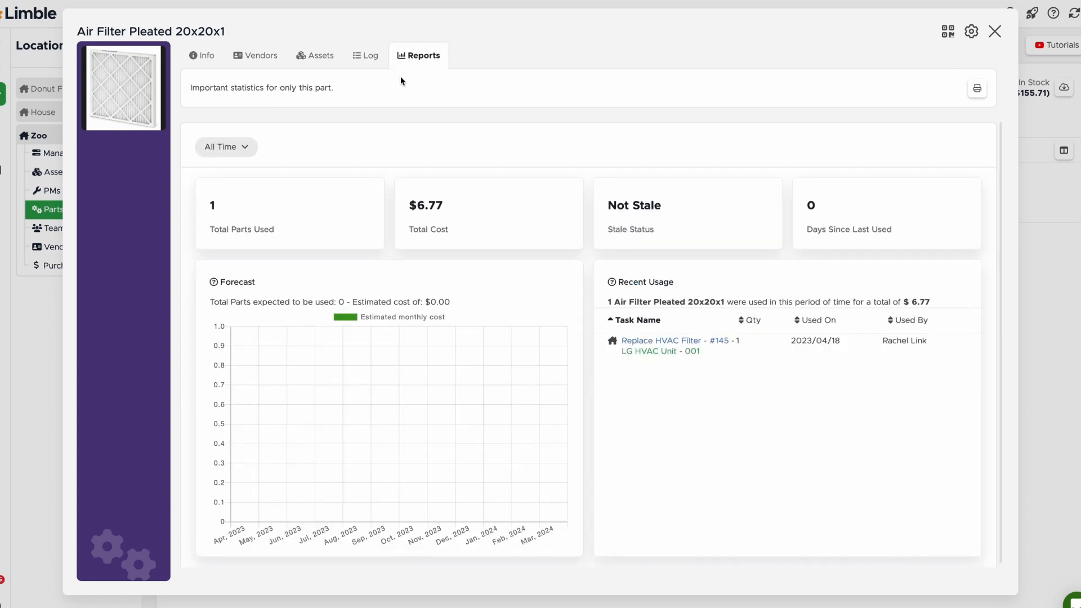
mouse_move(224, 149)
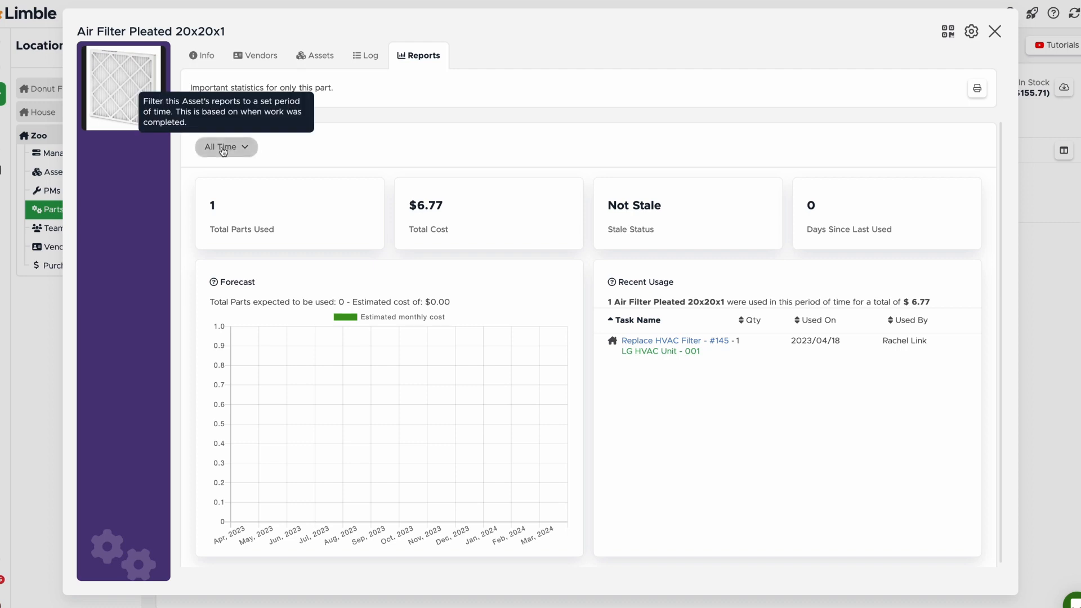
click(225, 147)
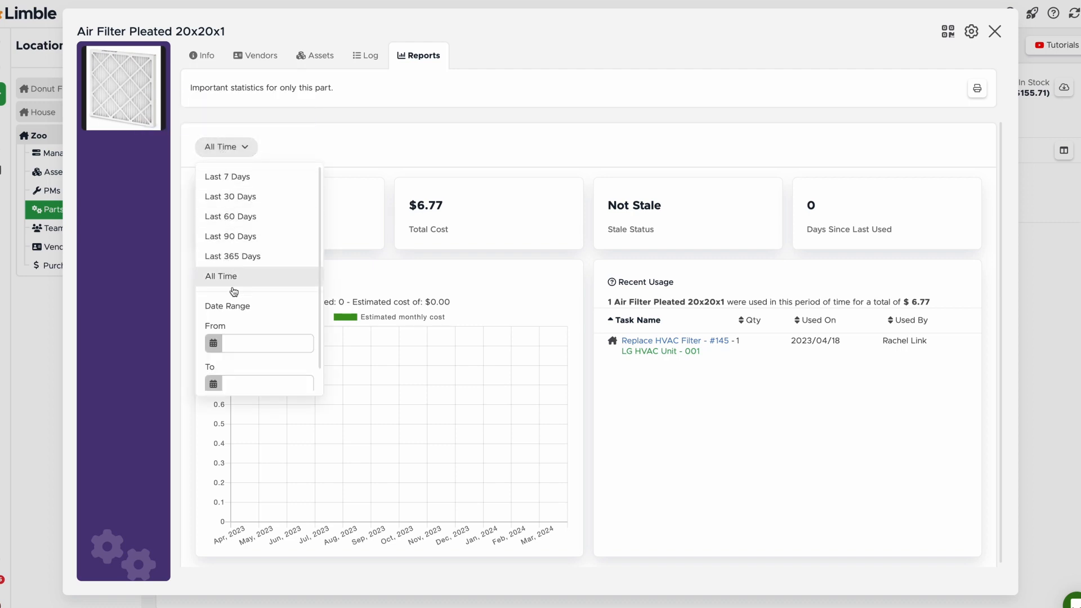
click(221, 276)
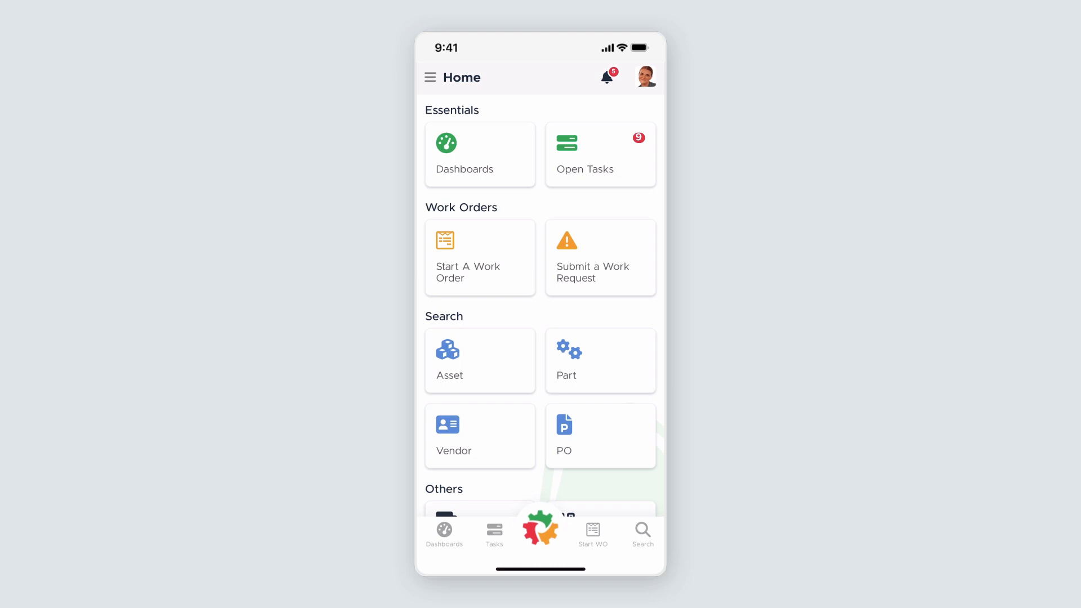
- Create part Air Filter Pleated 20x20x3: number R16739, price 7.09, quantity 12, location Zoo
scroll(down, 3)
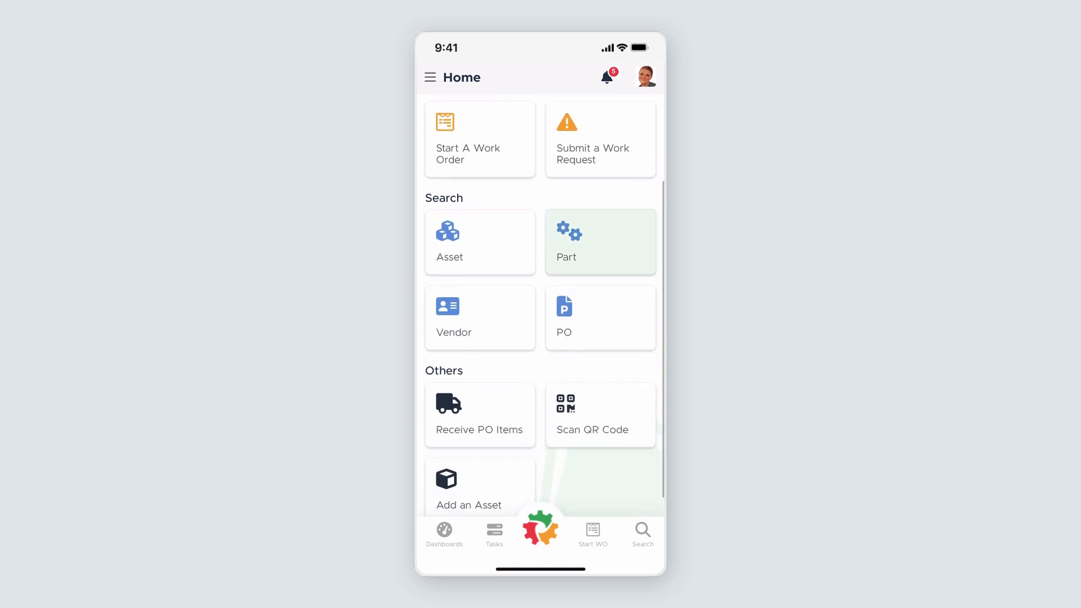
click(600, 241)
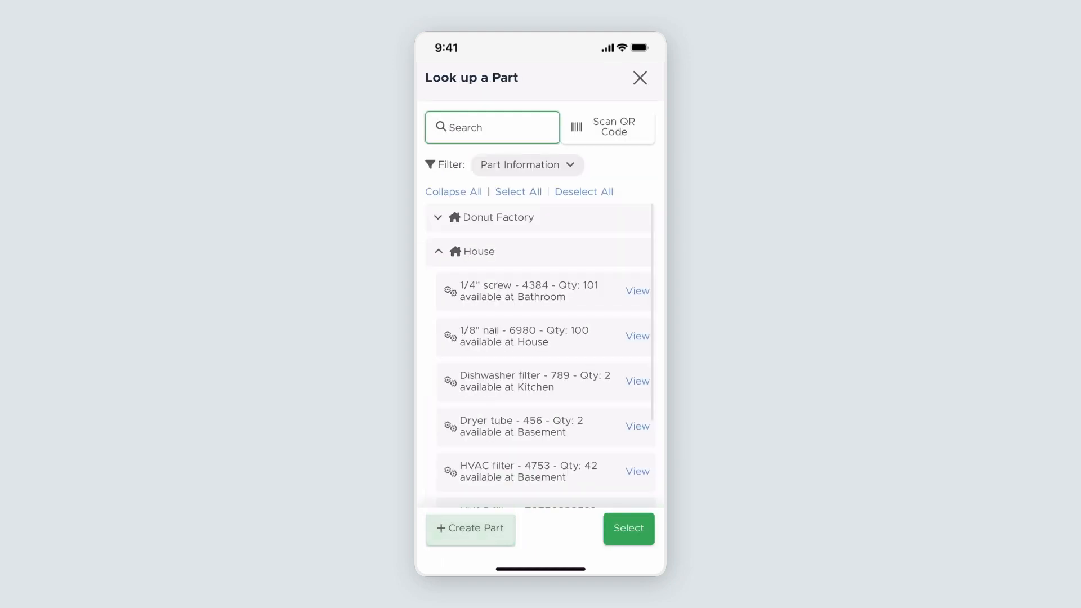
click(470, 529)
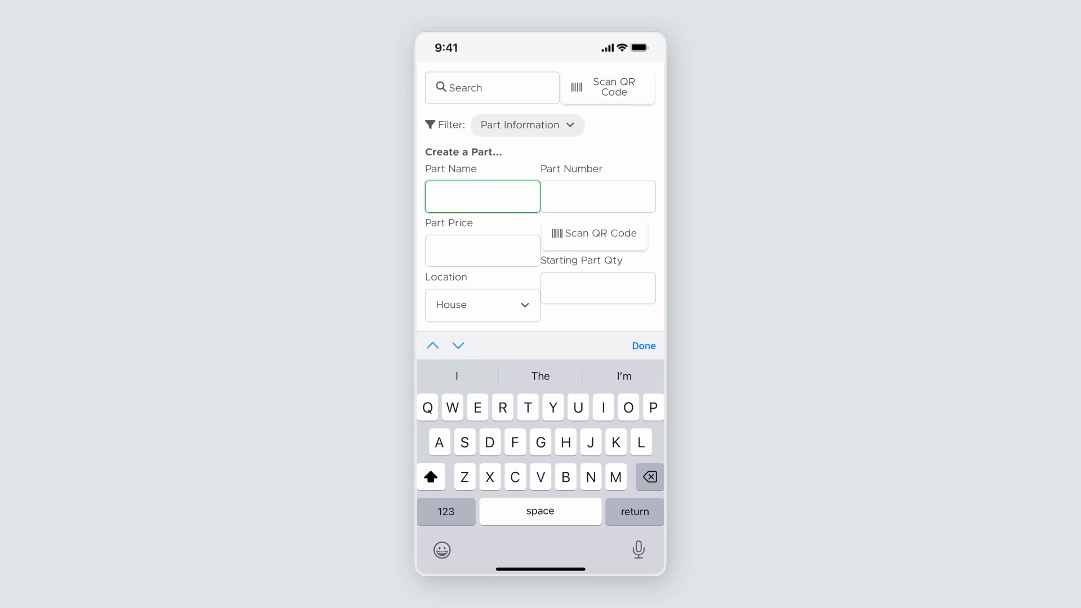
text(Air Filter Pleated 20x20x3)
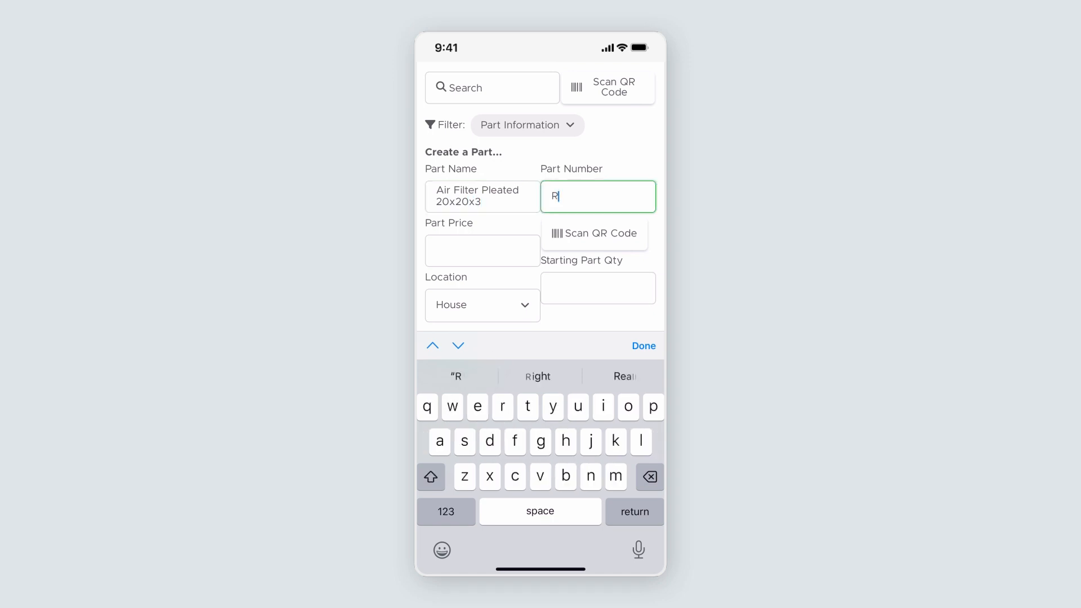
text(16739)
click(482, 251)
text(7.09)
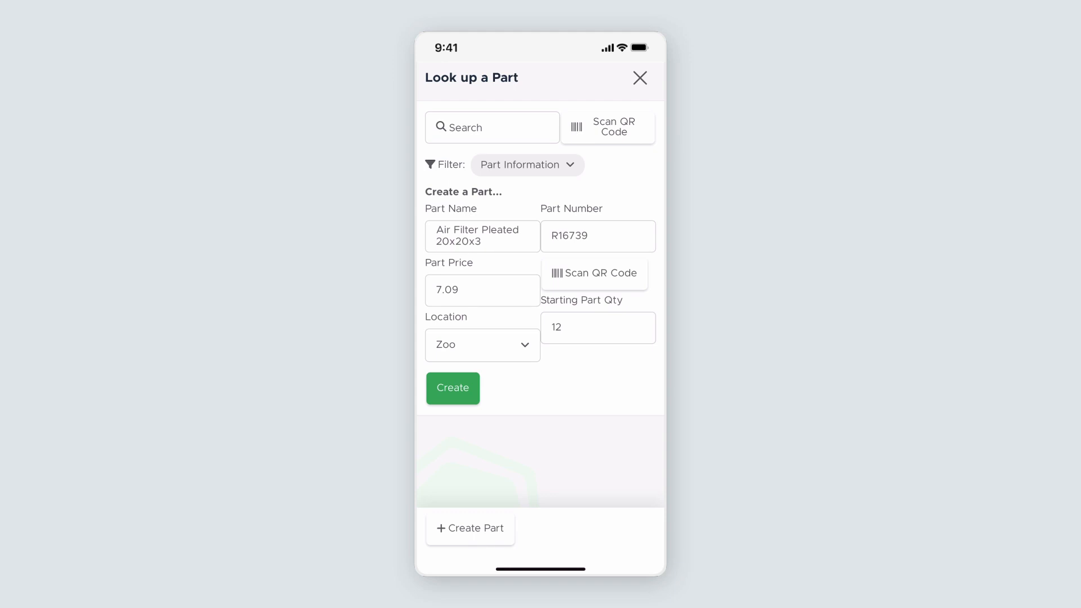
click(453, 388)
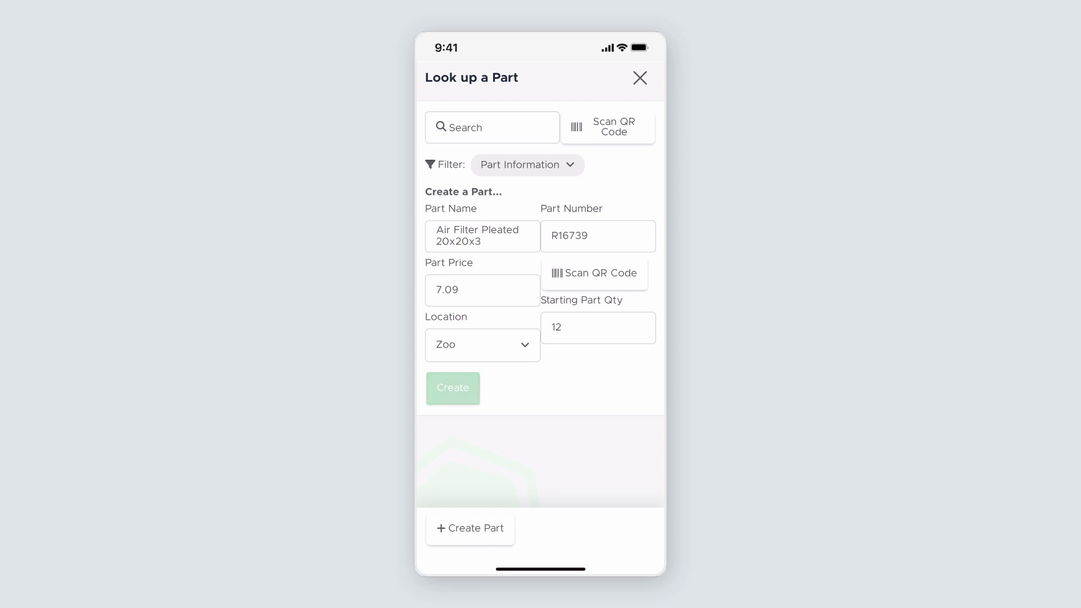
click(453, 388)
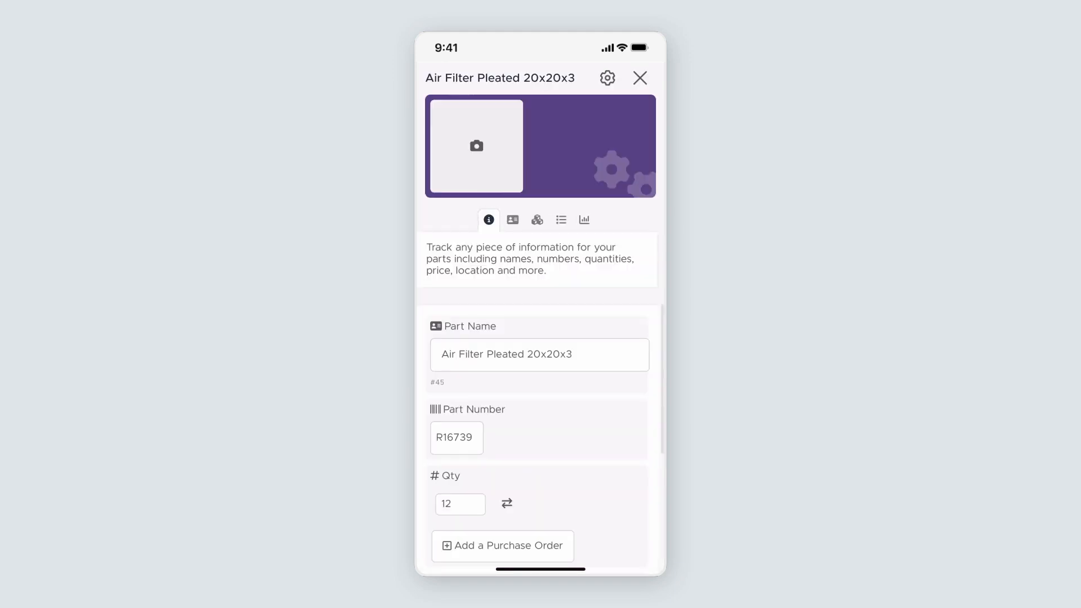
- Add a new Material text field to the 20x20x3 part with value Synthetic
scroll(down, 3)
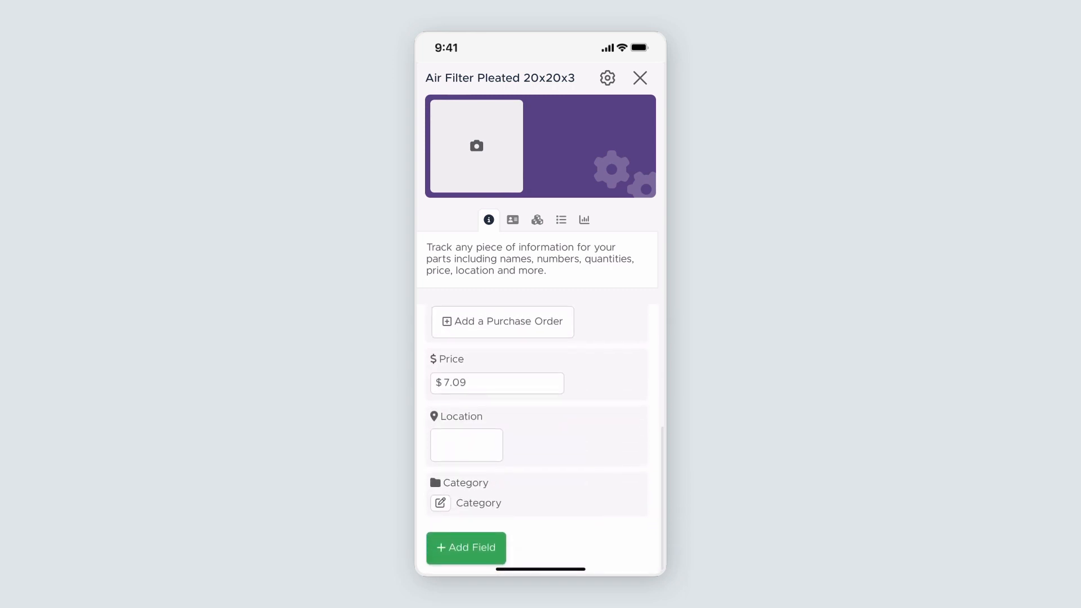
click(466, 548)
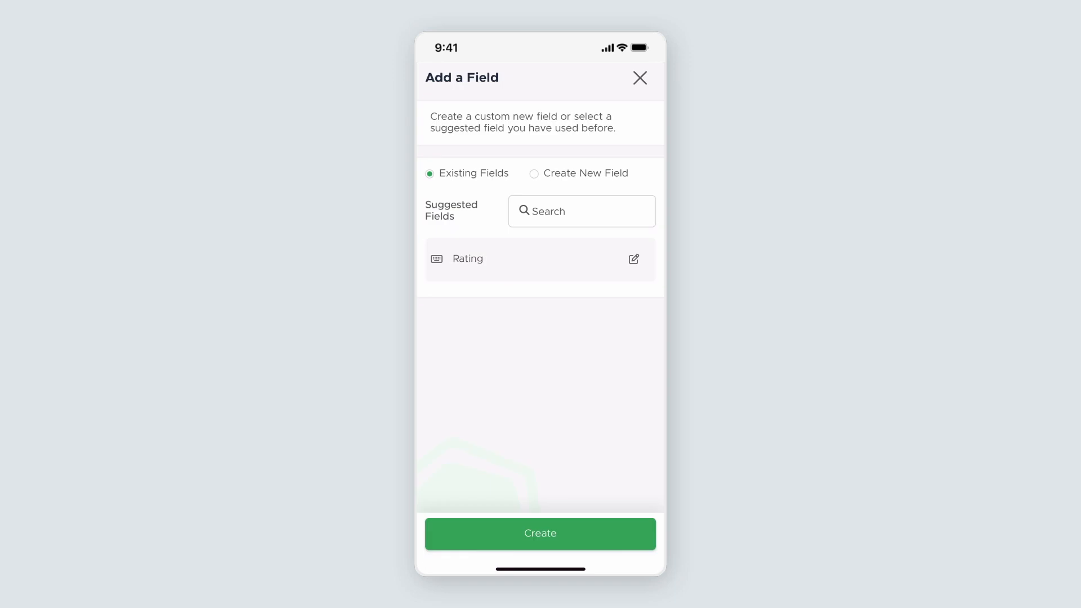
click(586, 173)
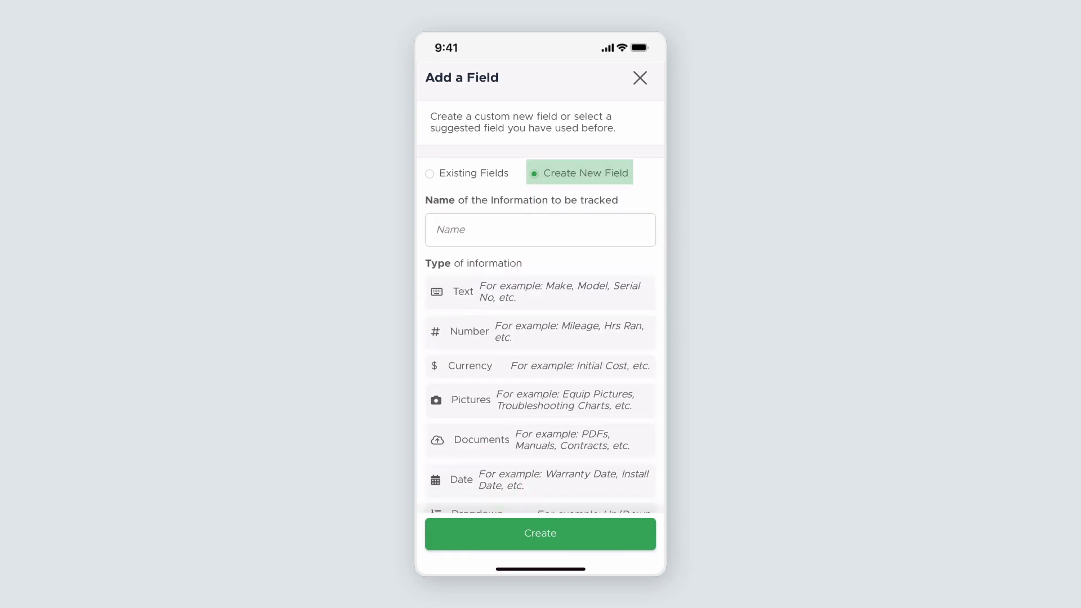
text(Material)
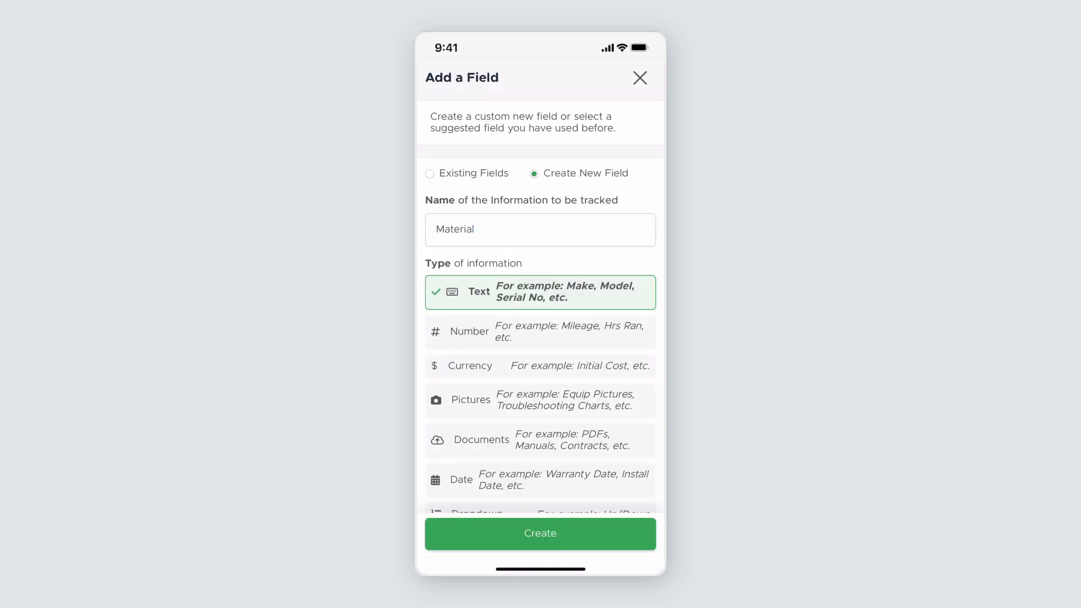
click(540, 534)
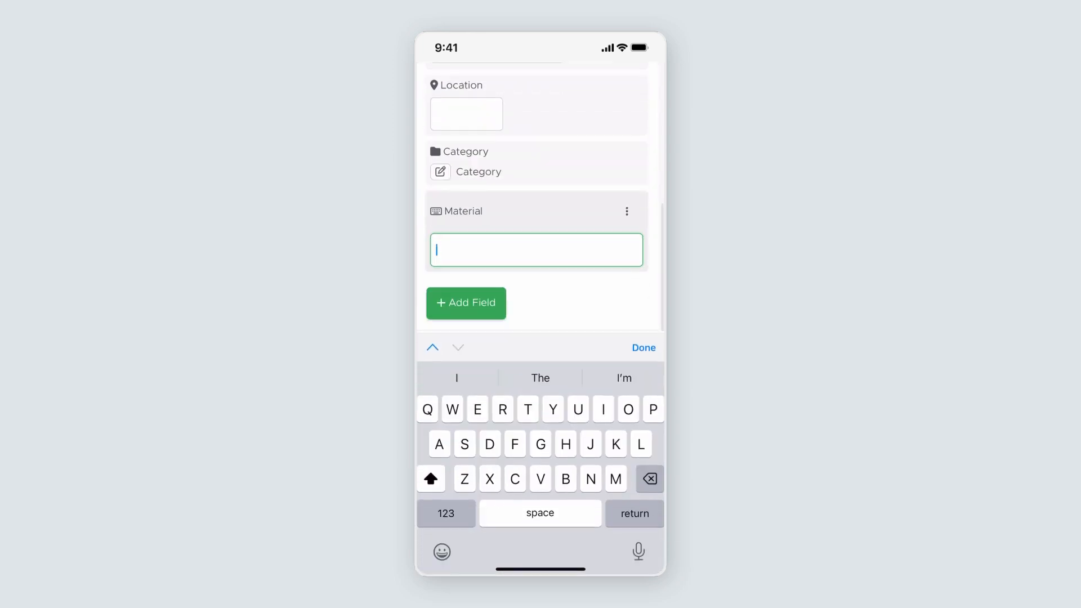
text(Synthetic)
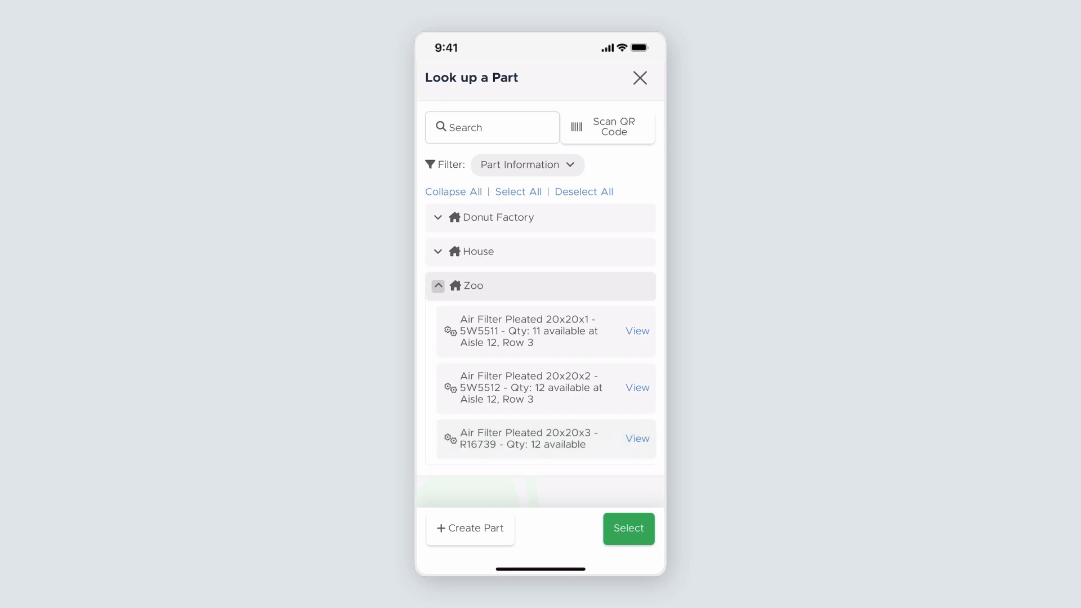
- Reopen the 20x20x3 filter from the Zoo parts, check its assets, and view threshold settings
click(532, 439)
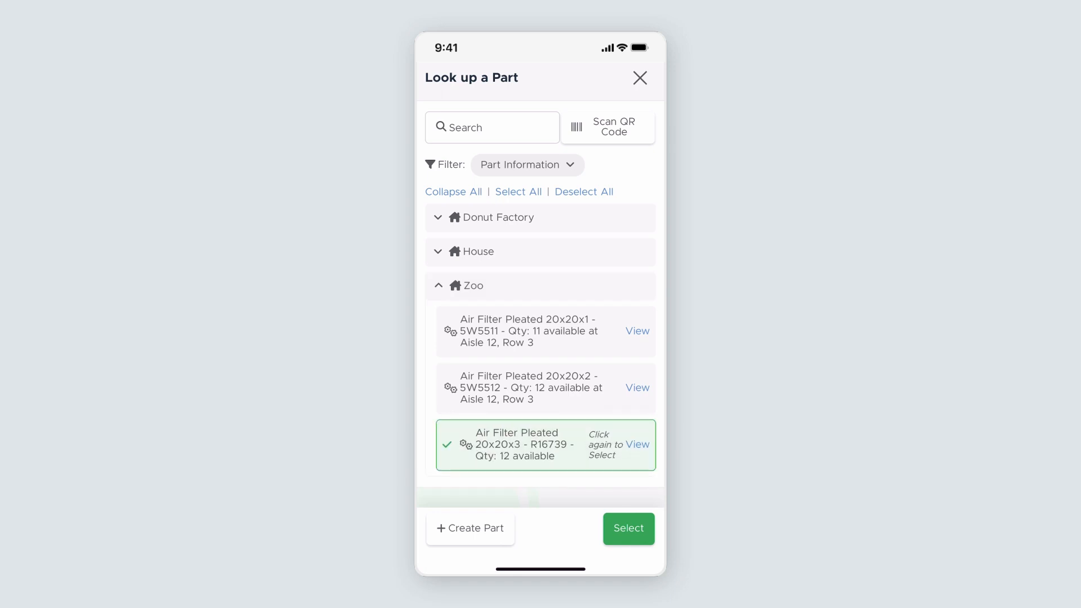
click(637, 444)
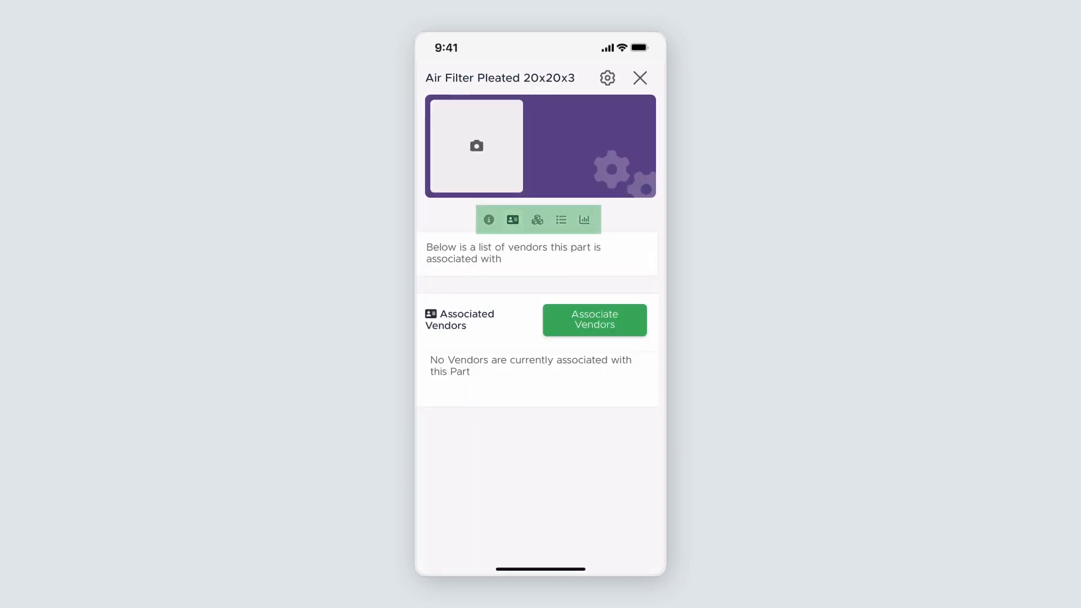
click(537, 220)
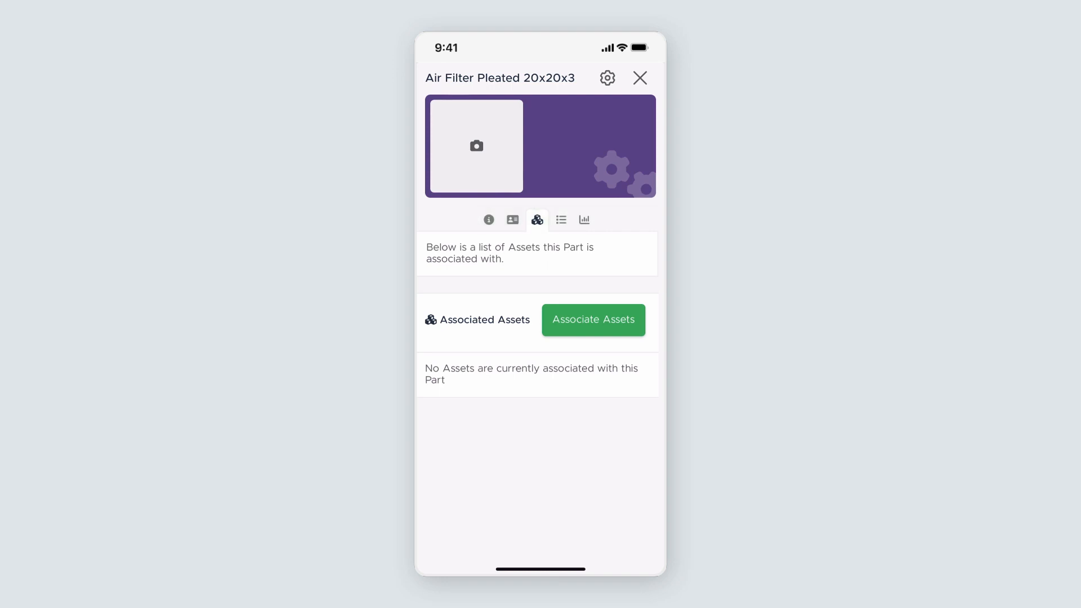
click(606, 78)
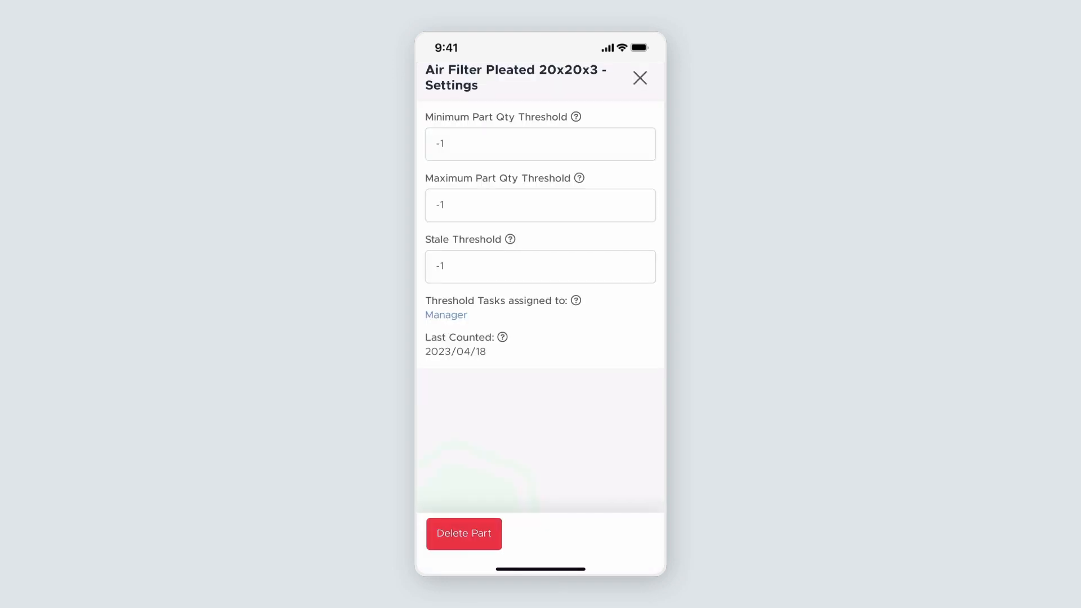